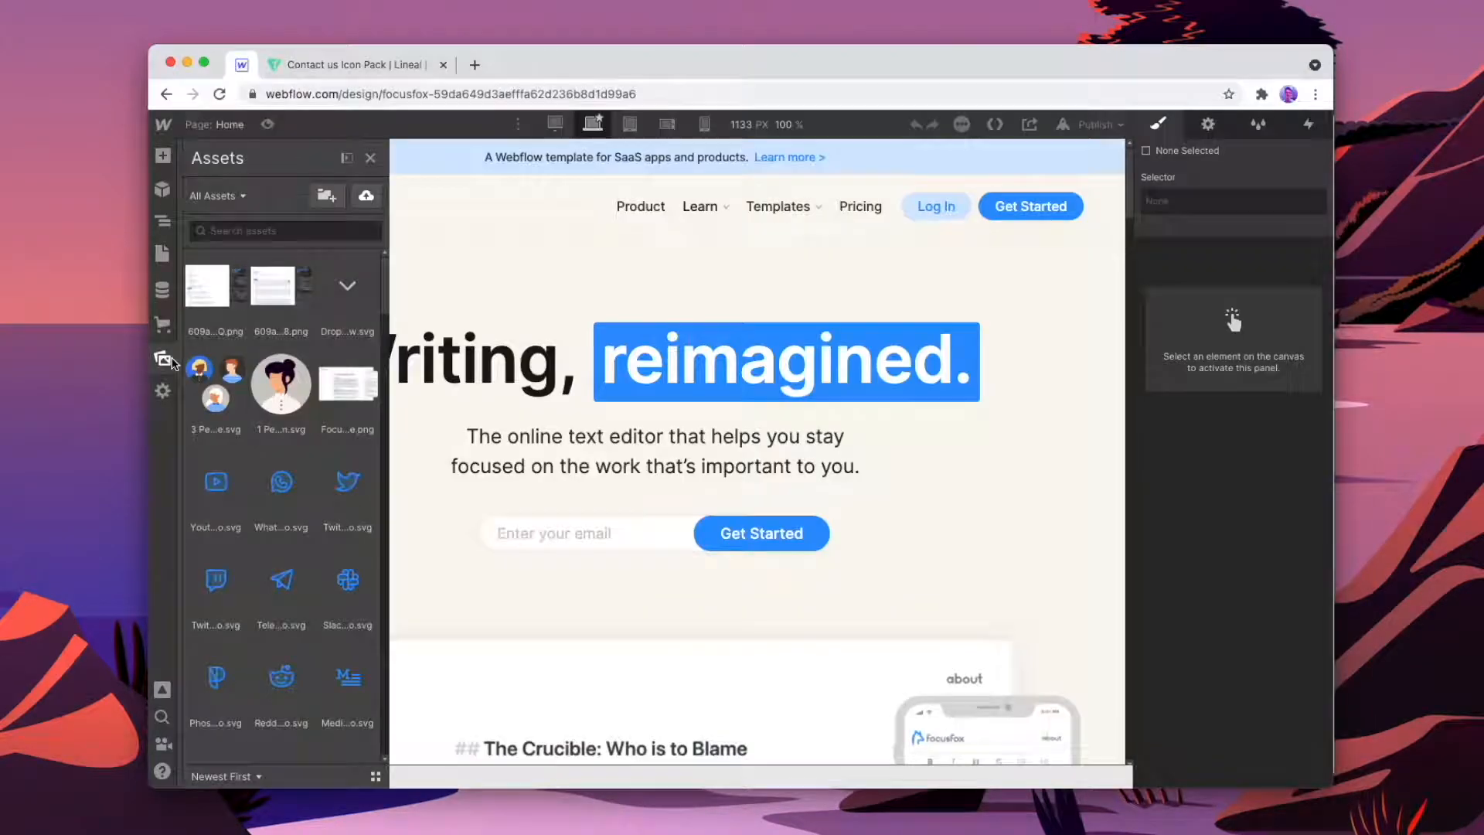
- Review the three feature headings, then open Google's Material Icons catalogue in rounded style
click(366, 196)
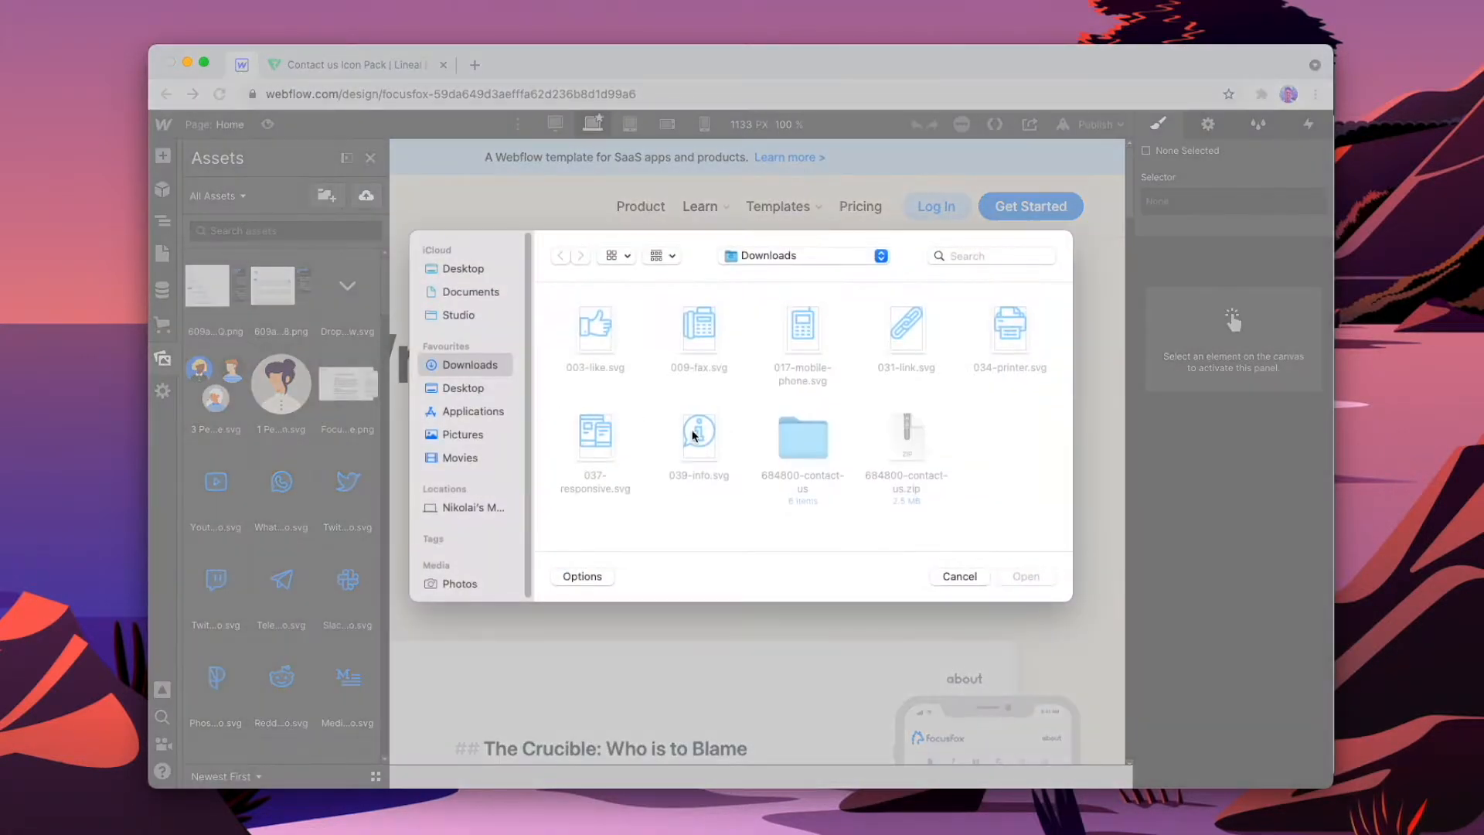
click(1025, 575)
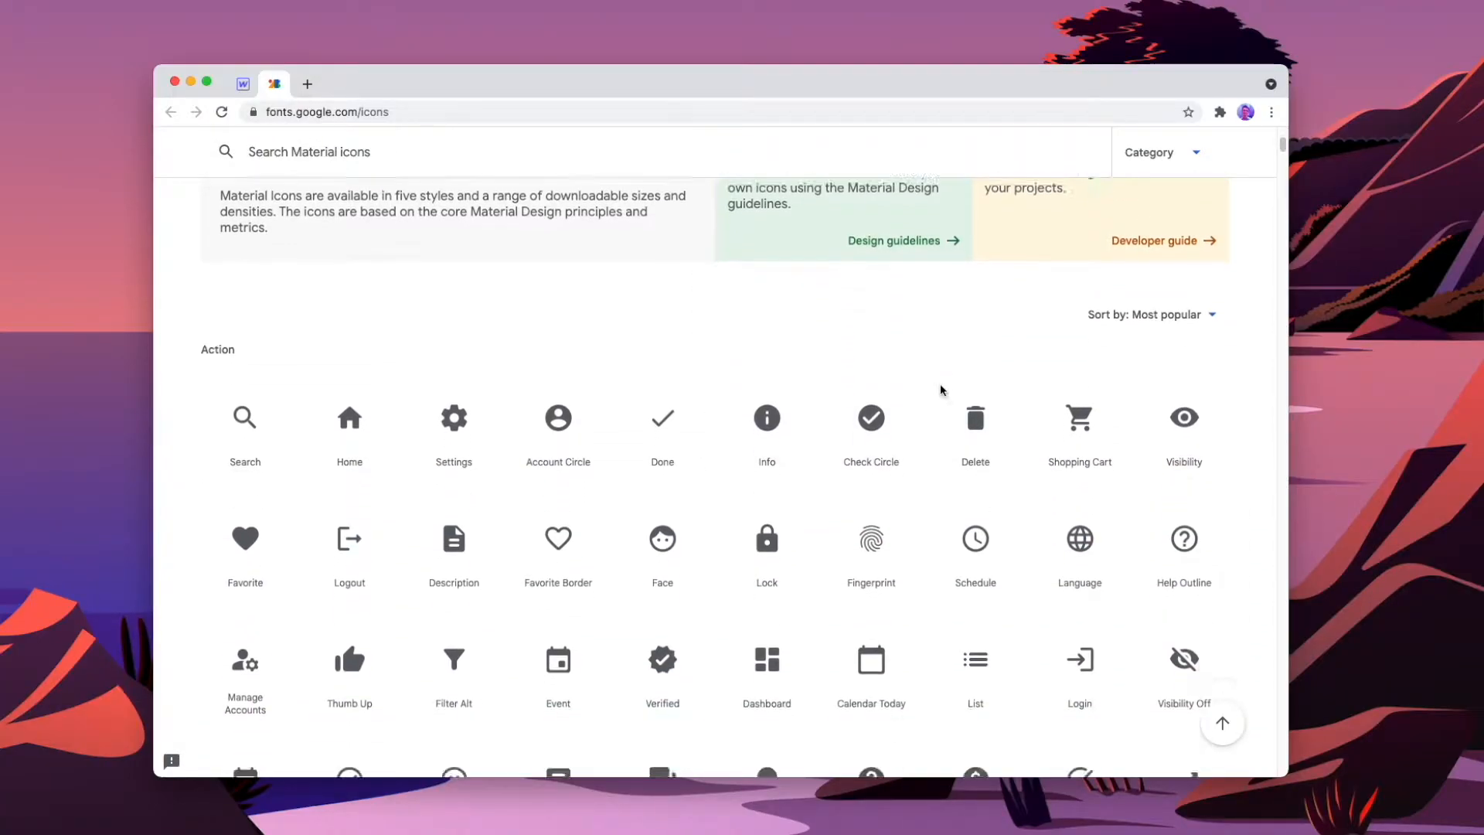
click(242, 84)
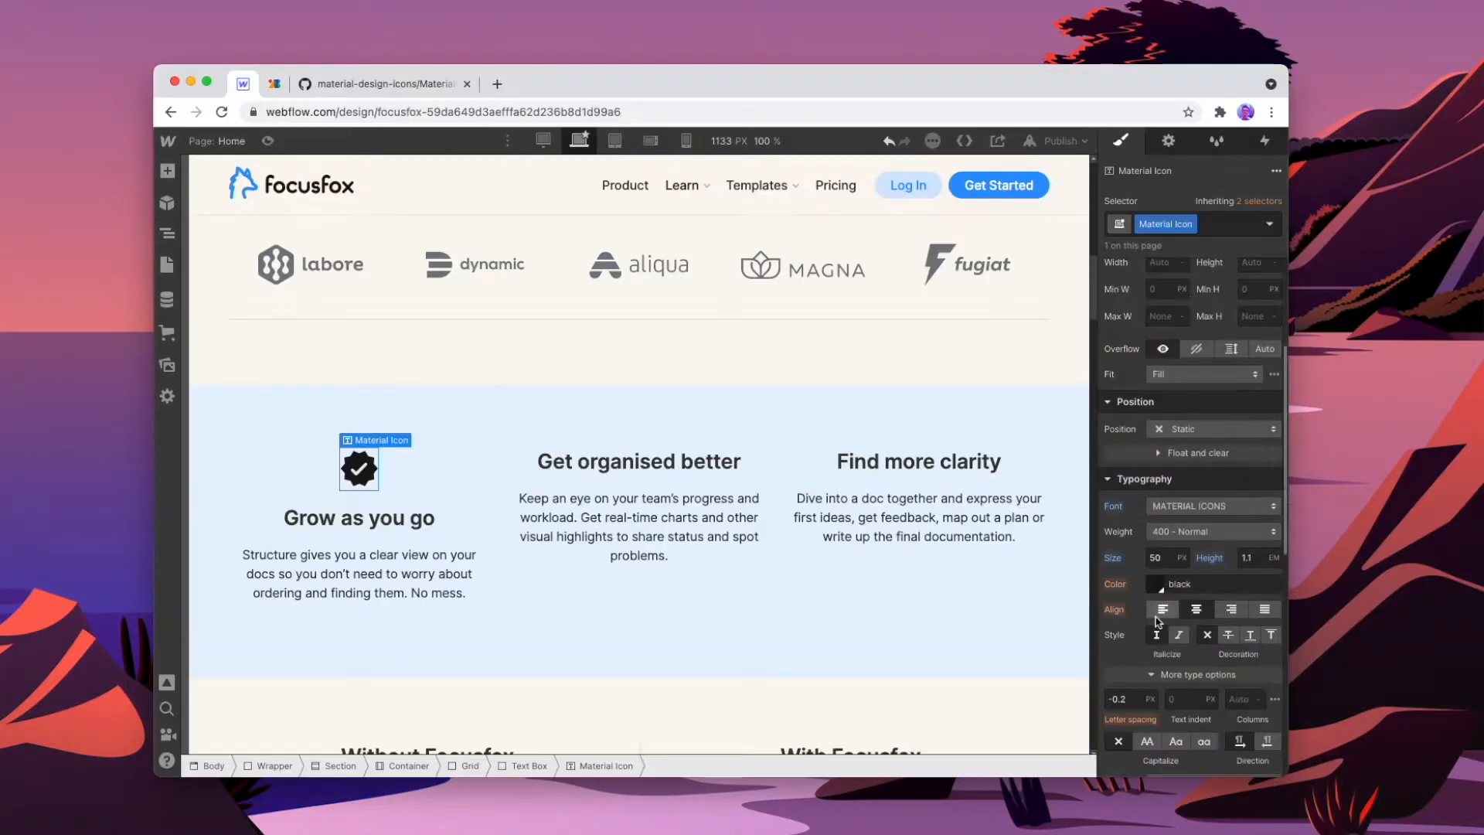
click(1176, 582)
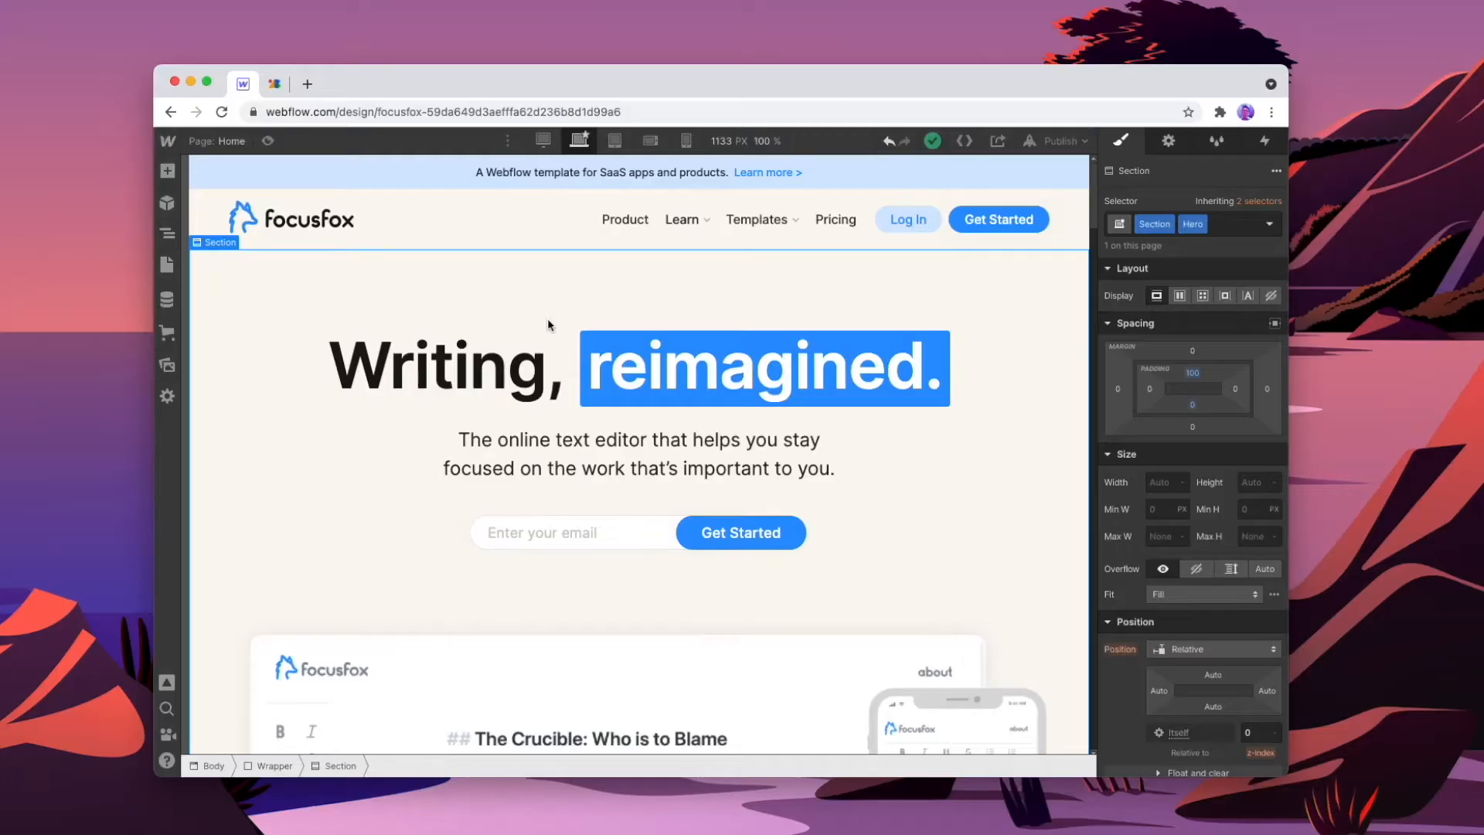
scroll(down, 3)
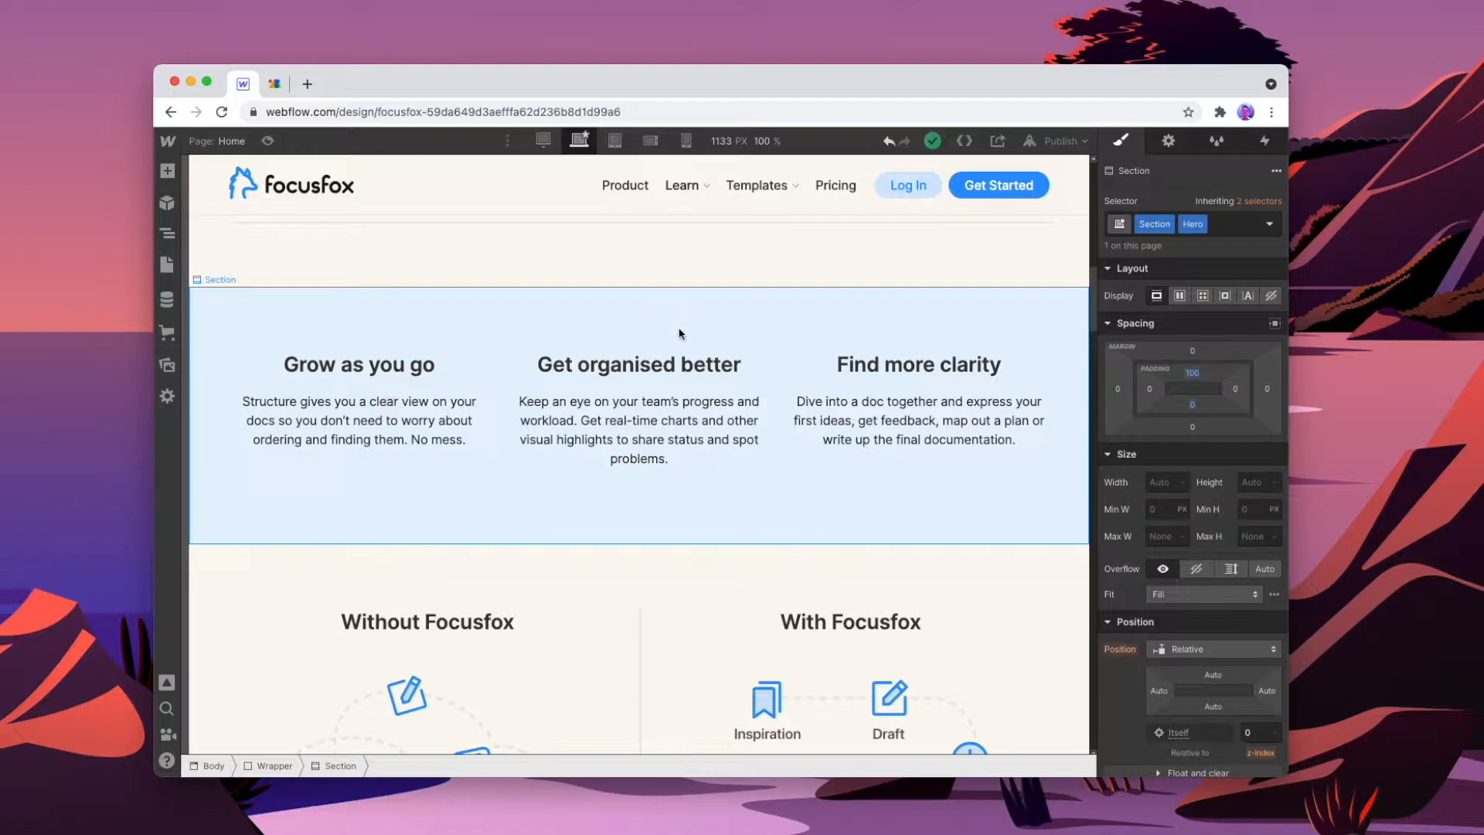
click(916, 364)
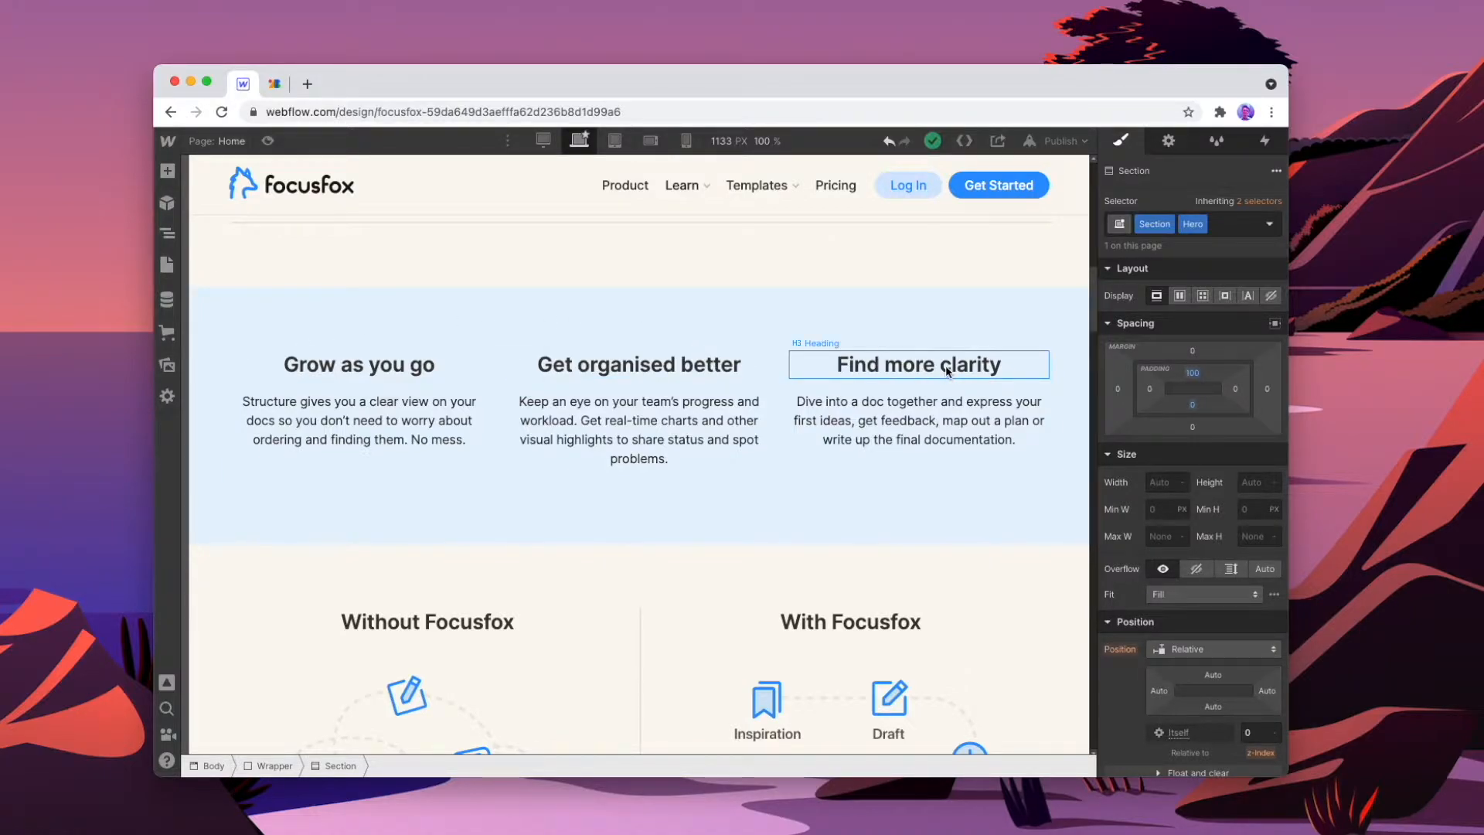
click(274, 84)
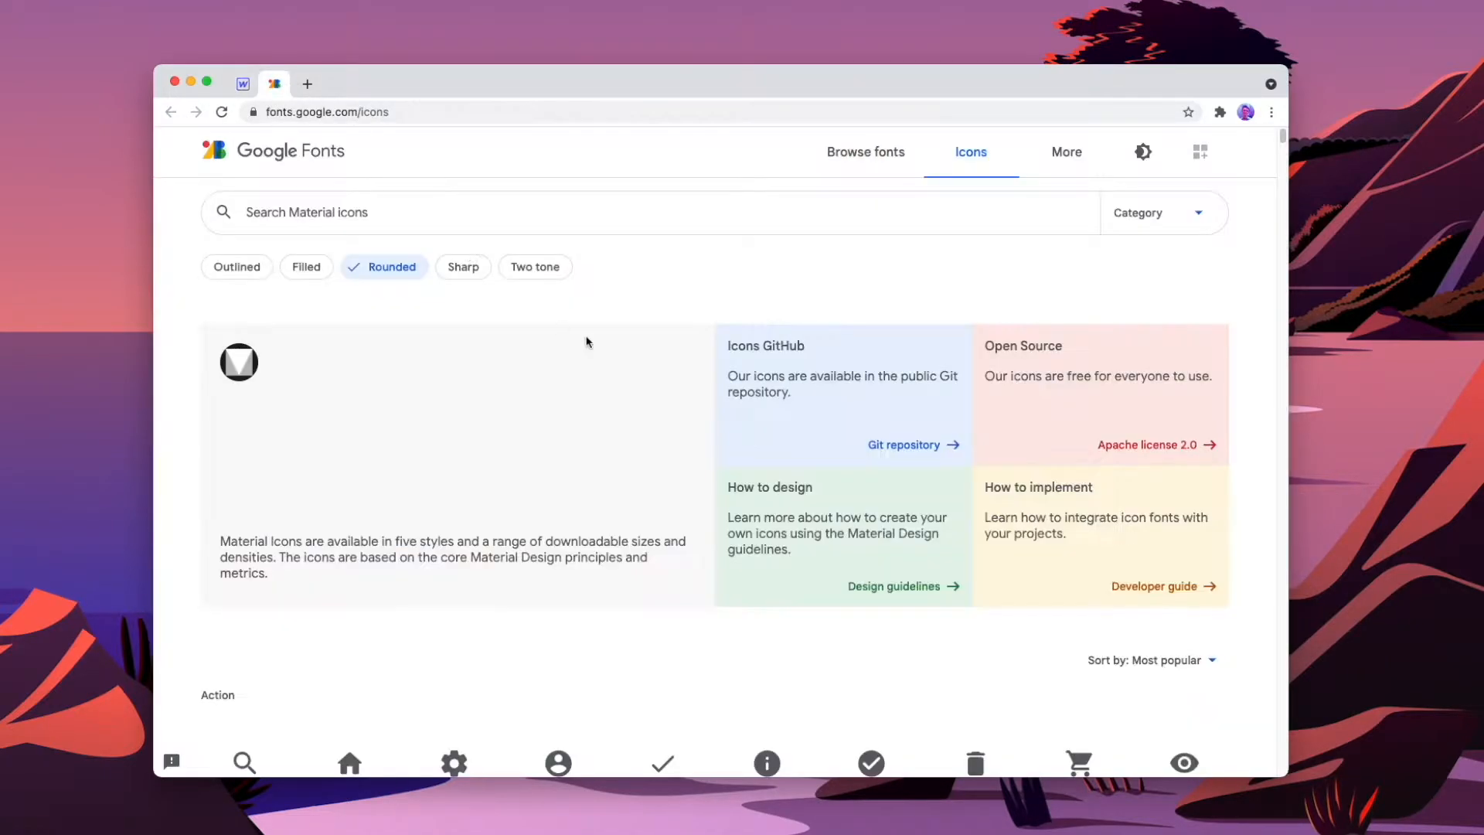
mouse_move(762, 455)
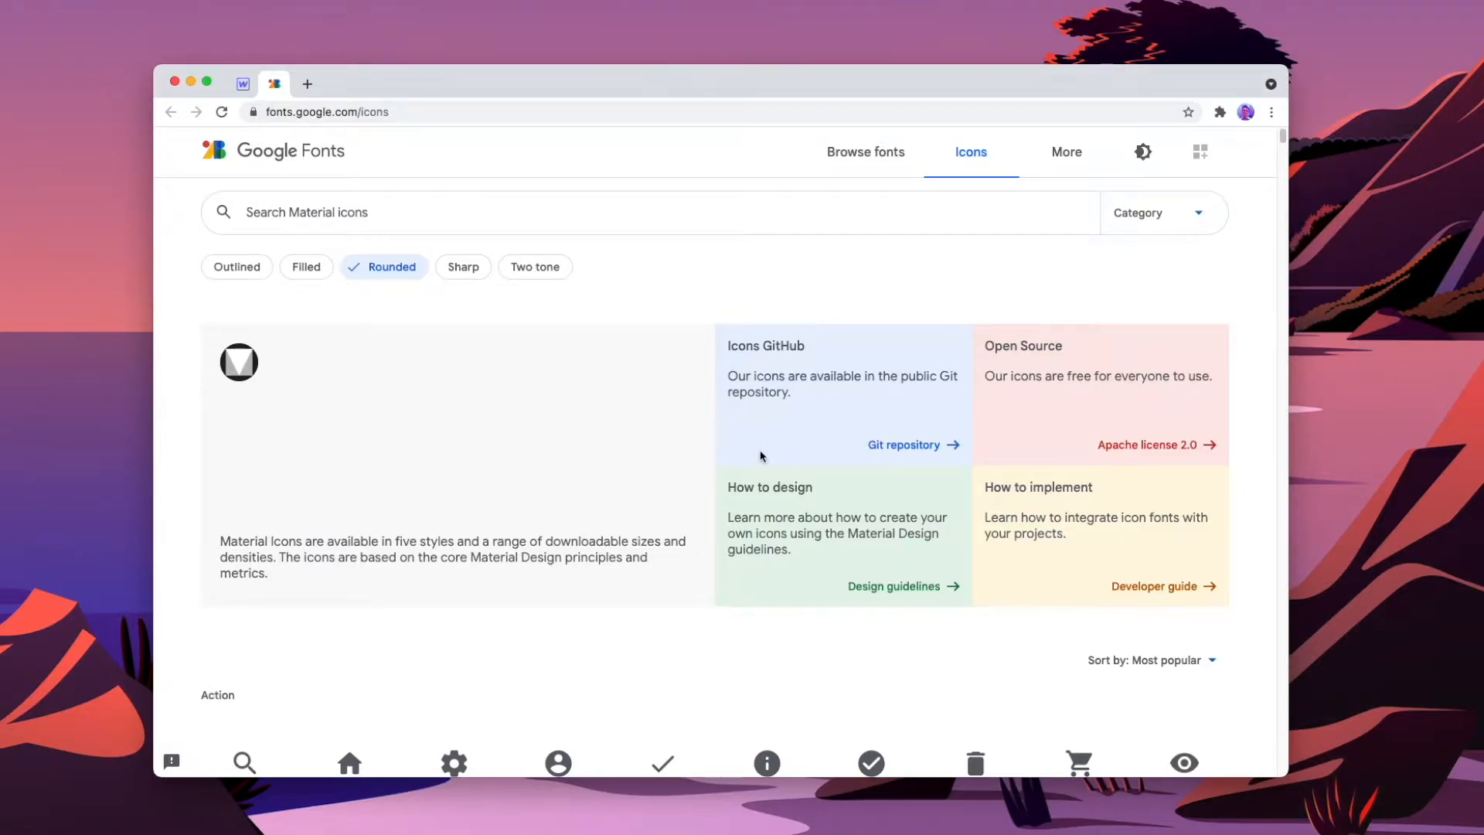
- Switch Material Icons styles and follow the Icons GitHub card to the material-design-icons repository
scroll(down, 3)
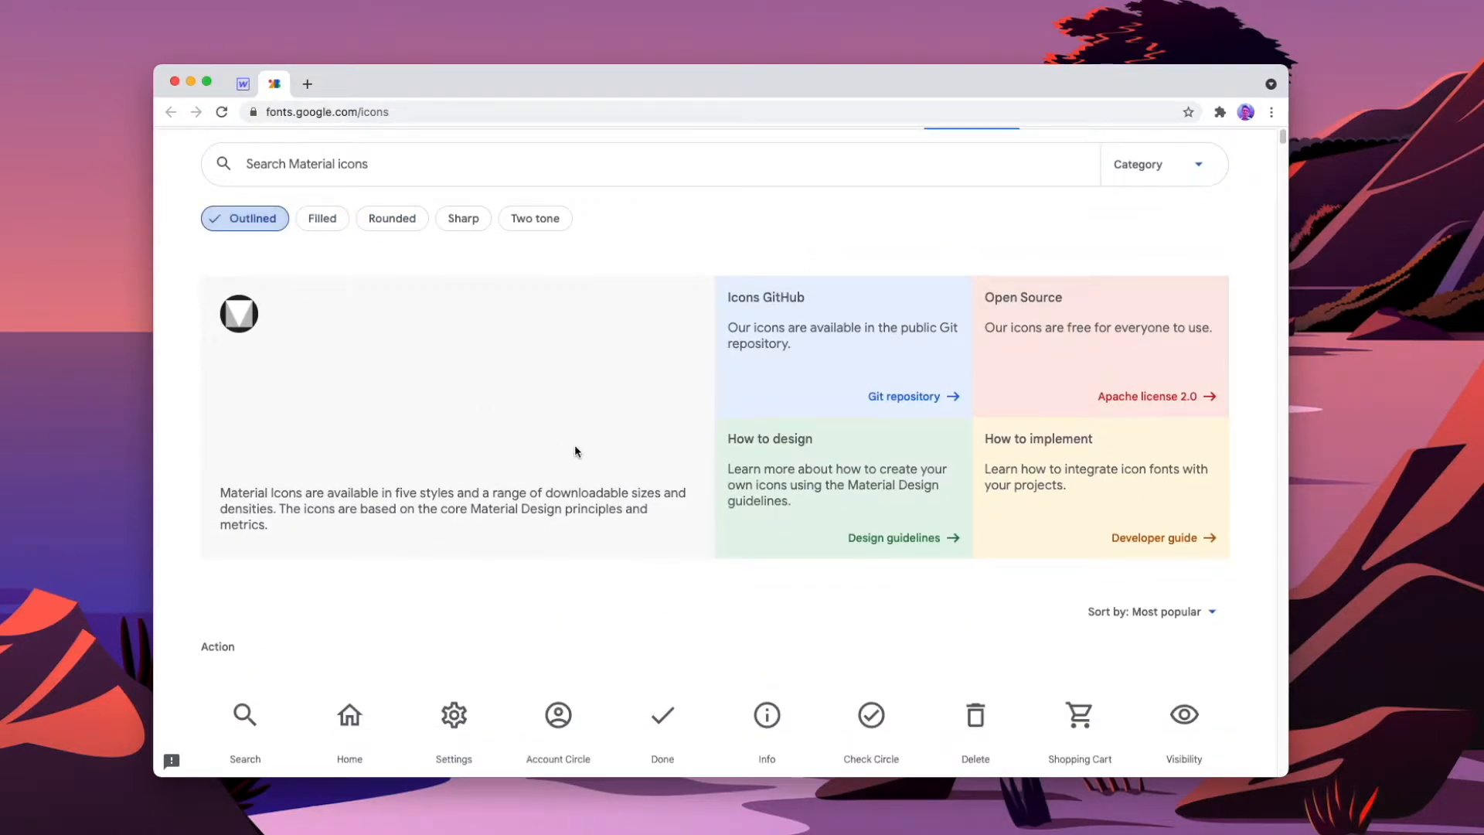
click(391, 218)
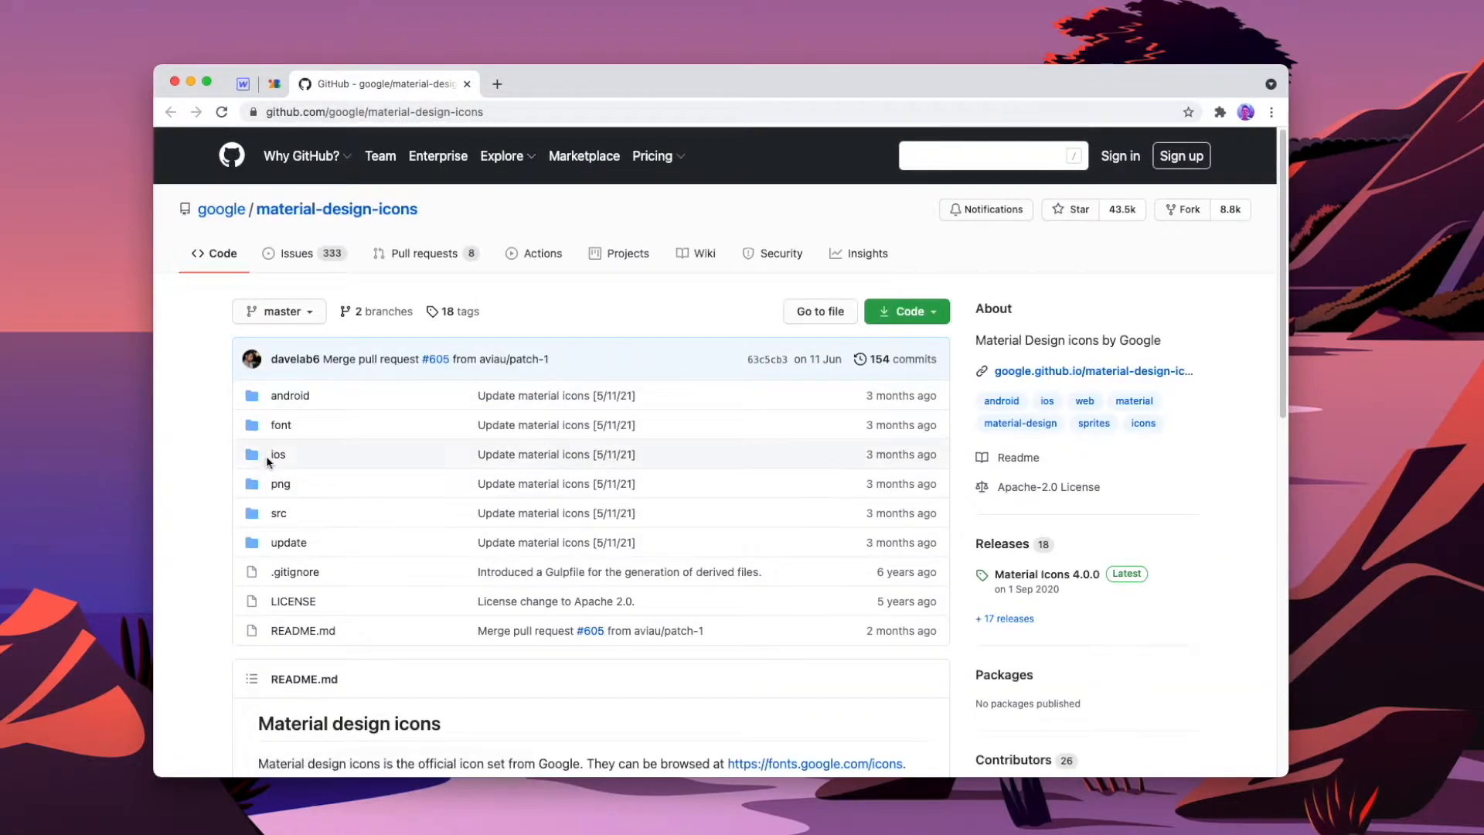
- Download MaterialIconsRound-Regular.otf from the repository's font folder, then return to Webflow
click(279, 424)
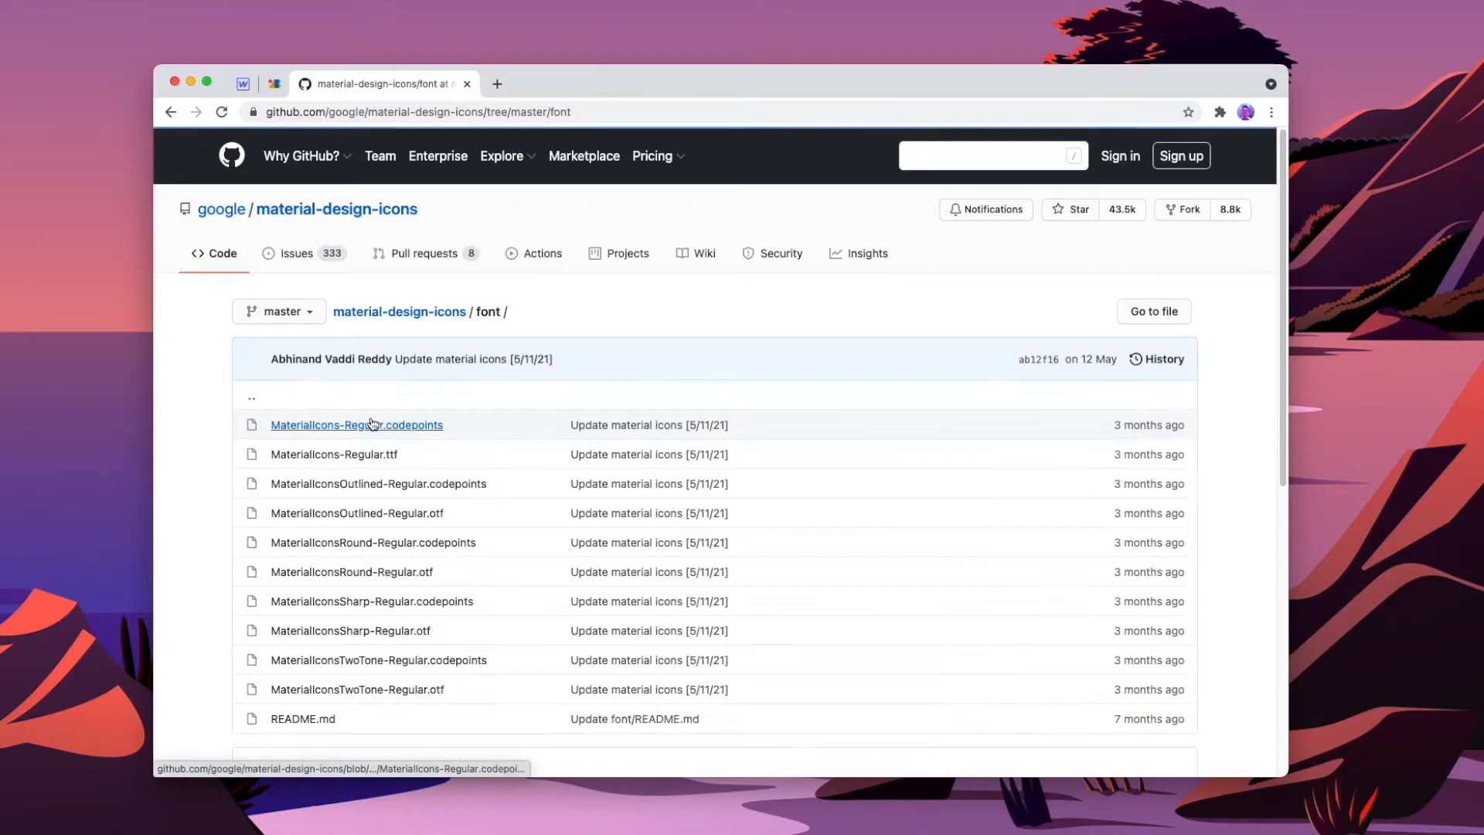
scroll(down, 3)
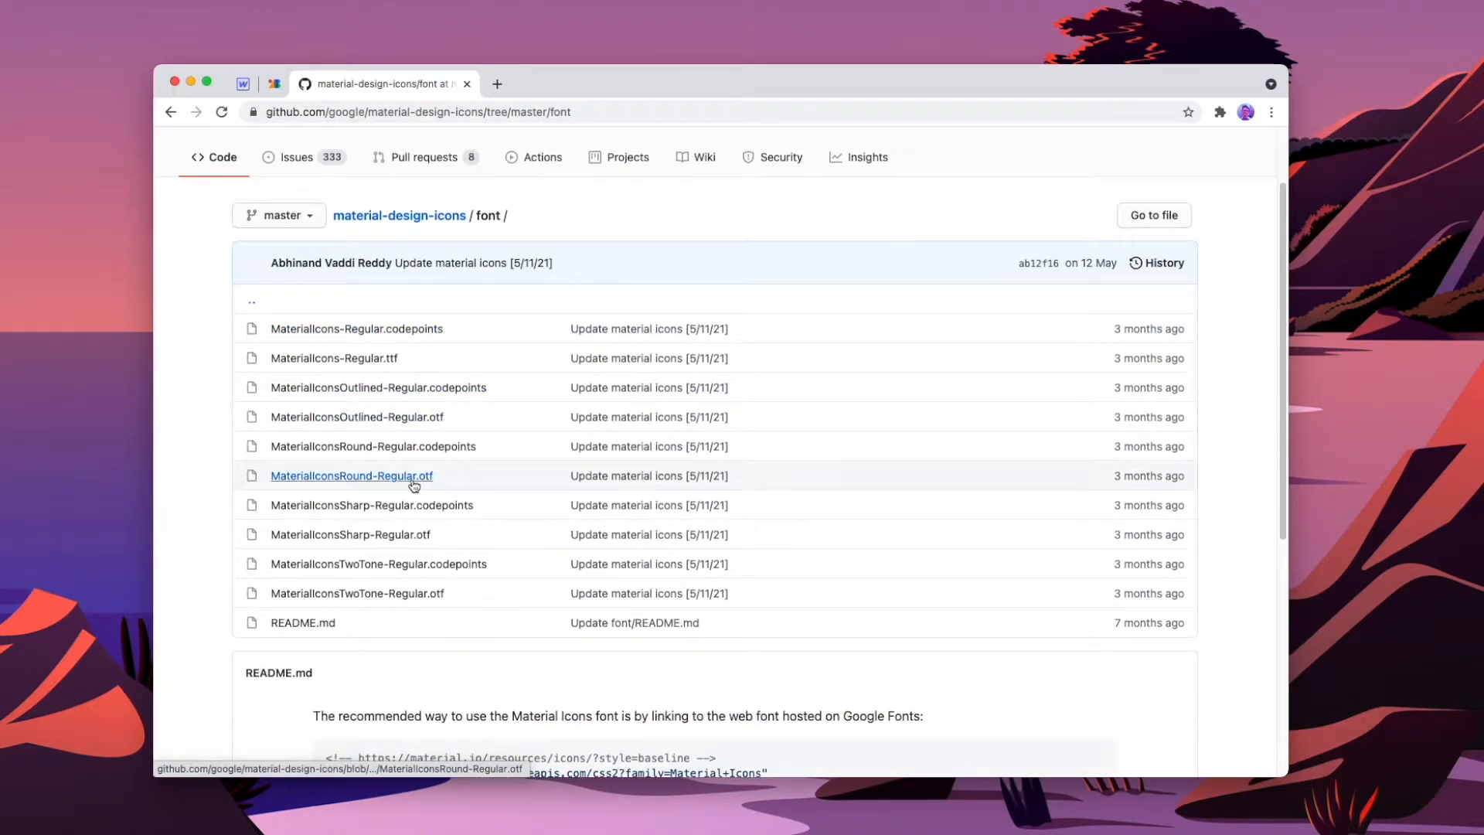
mouse_move(351, 476)
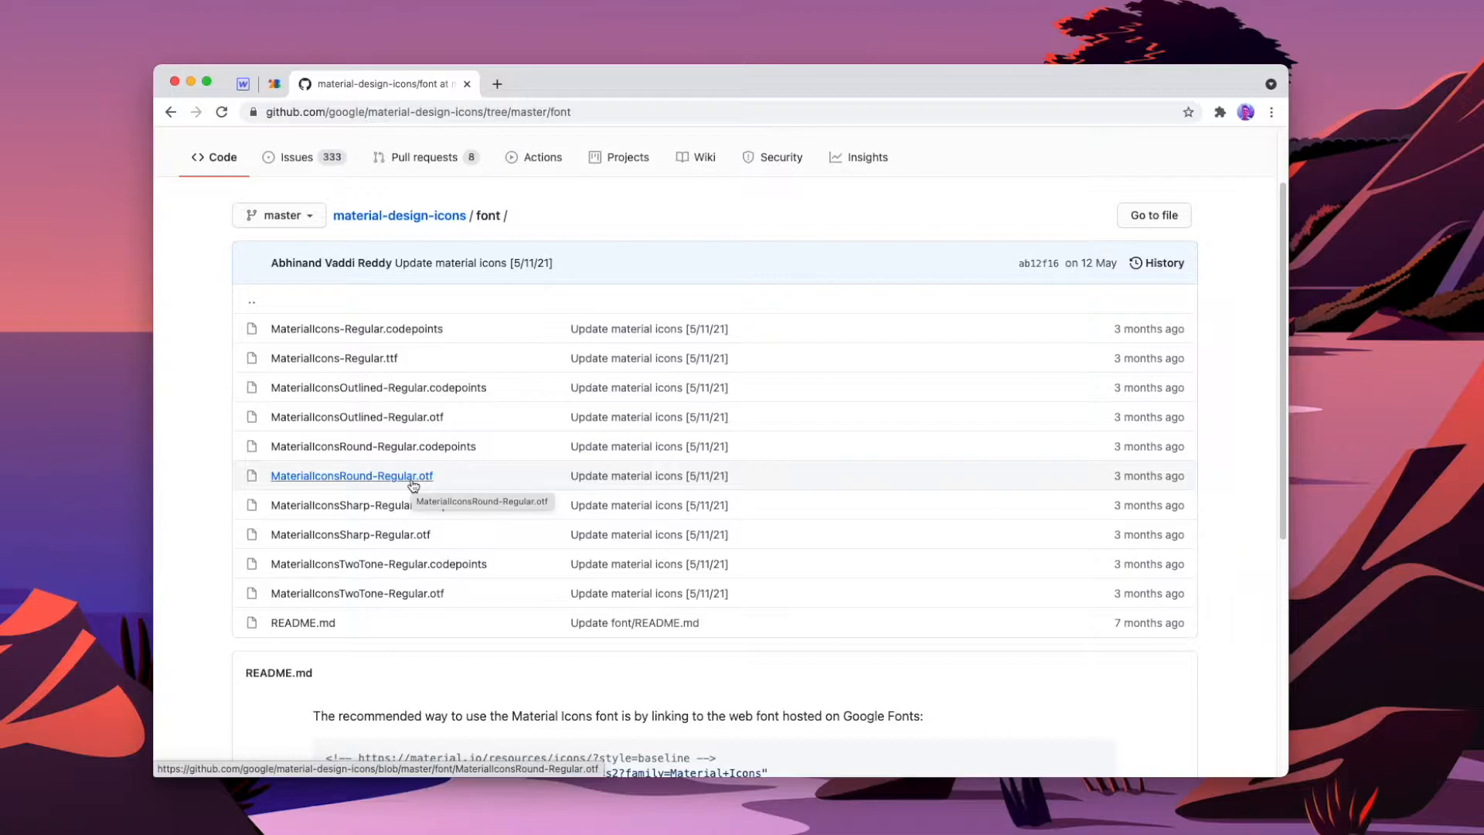
mouse_move(409, 560)
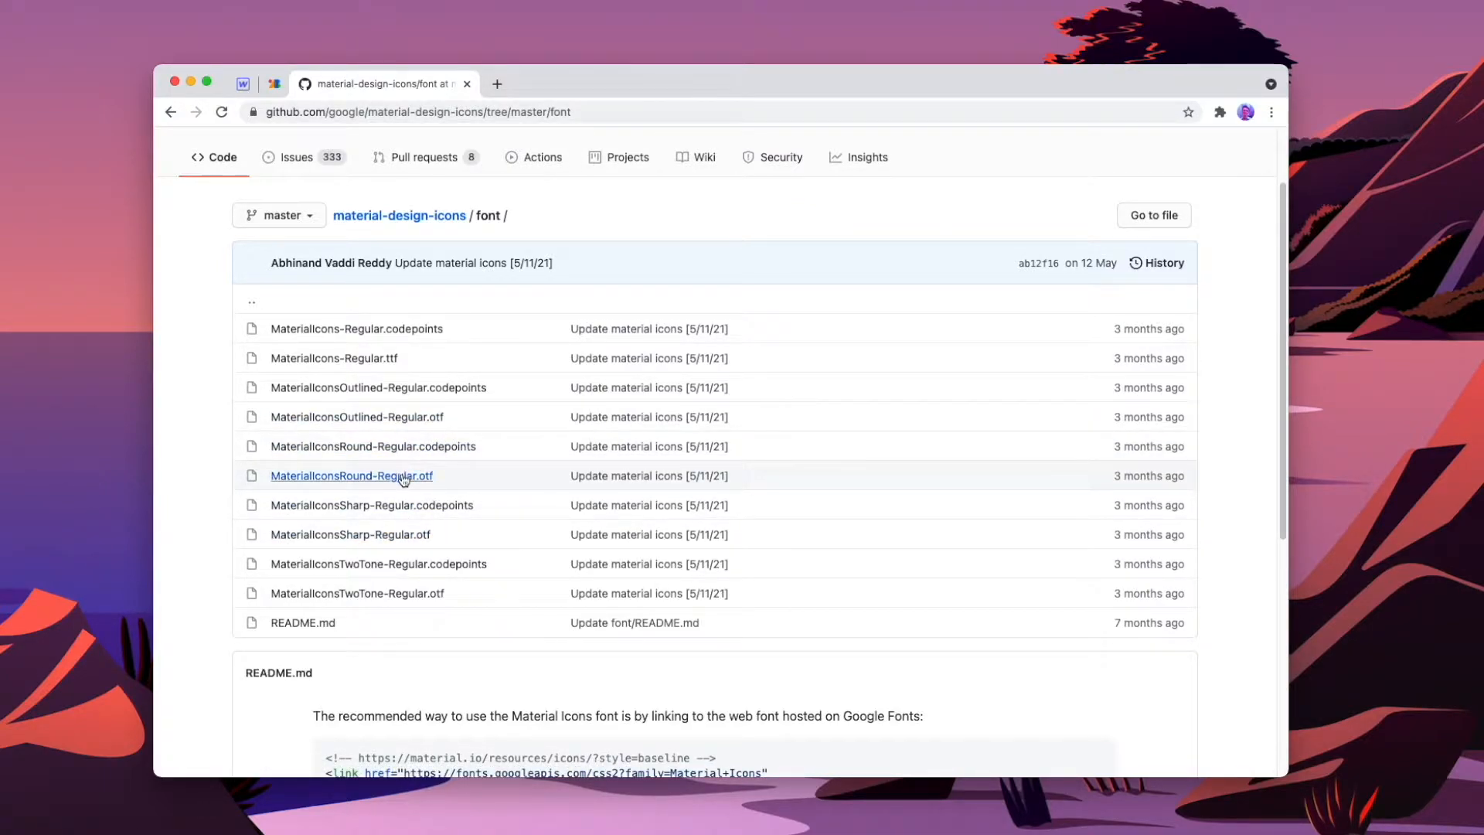
click(350, 475)
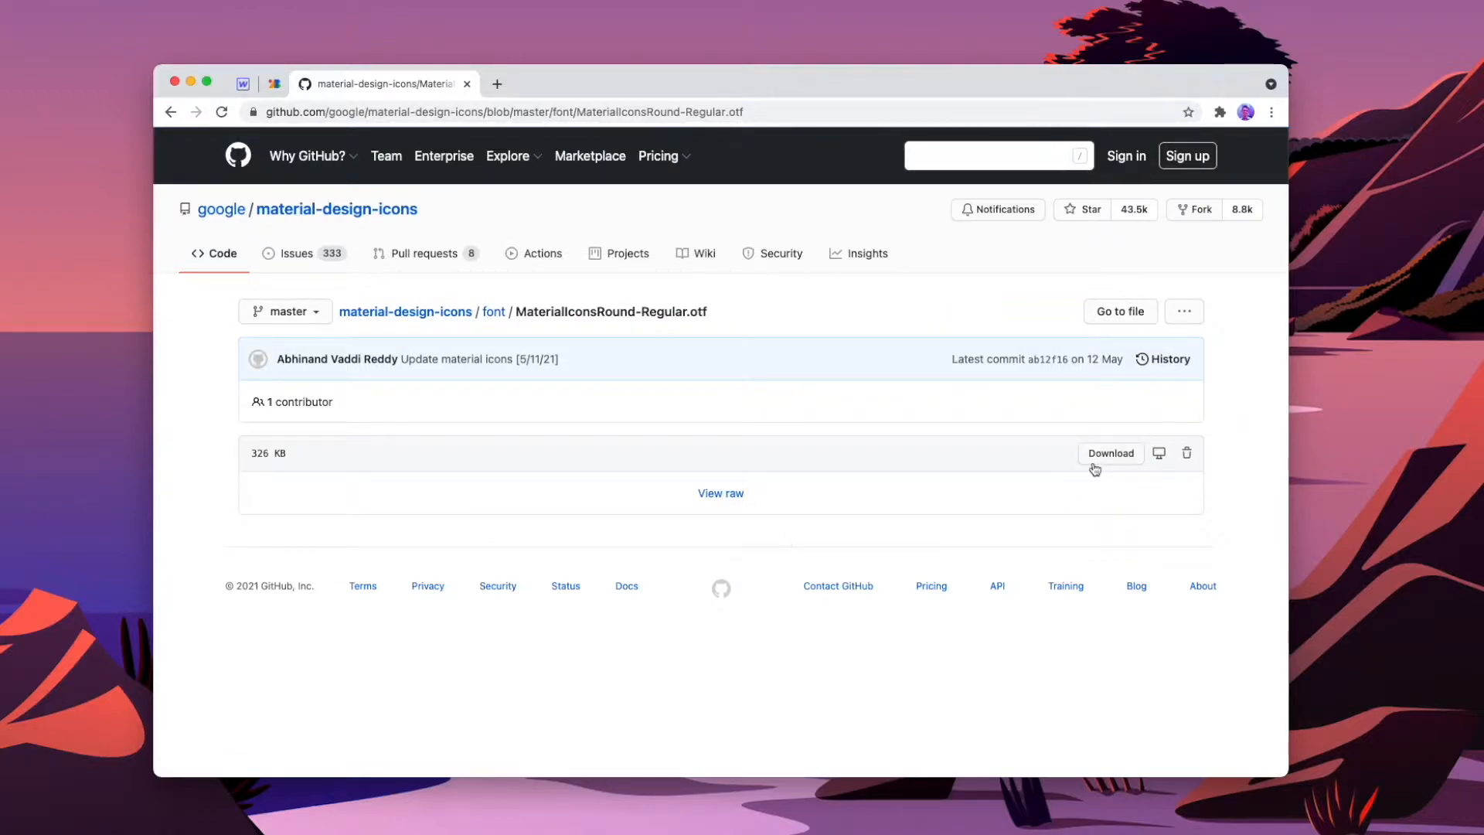
click(1110, 452)
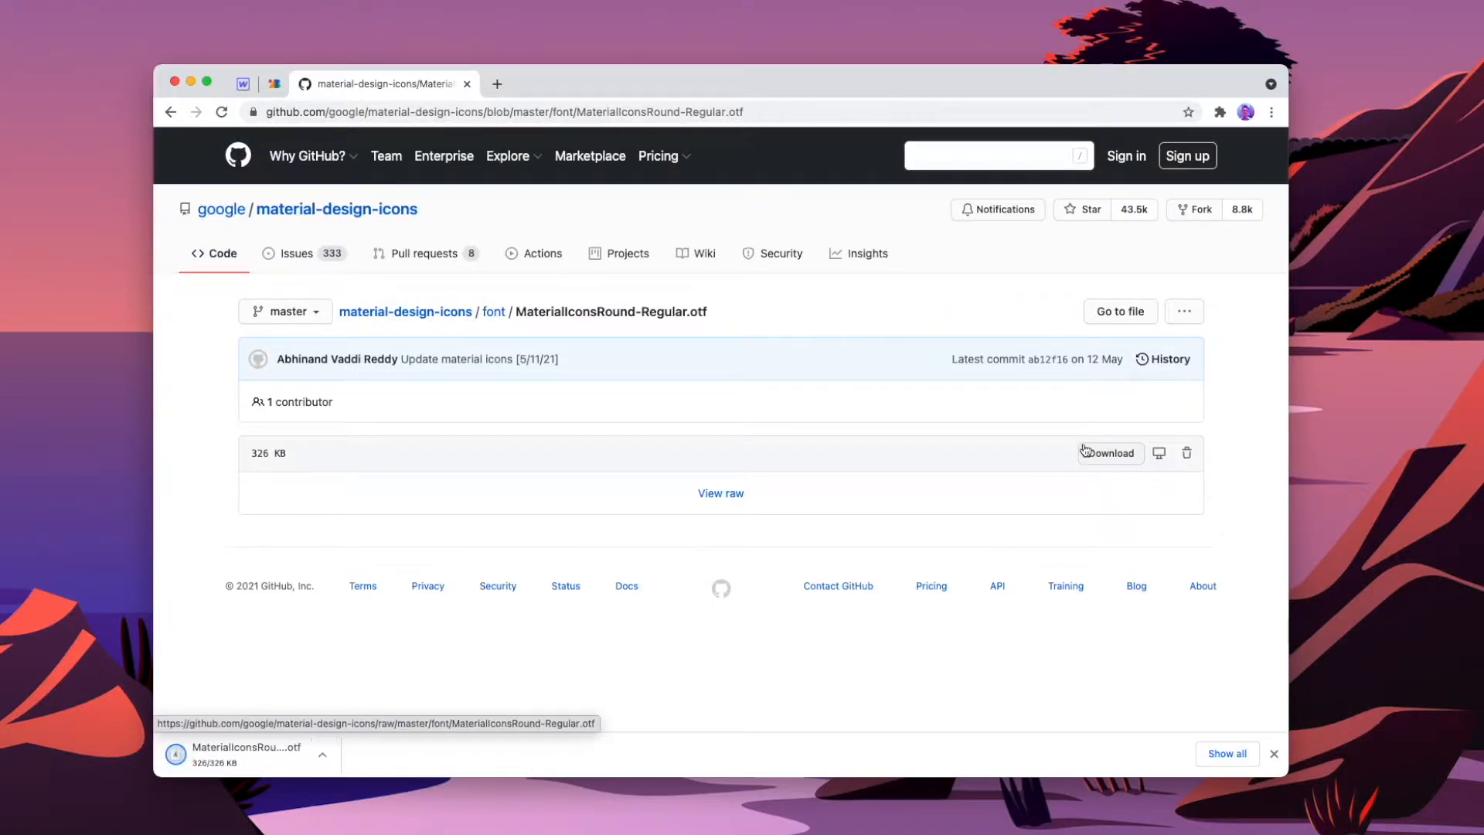
click(242, 83)
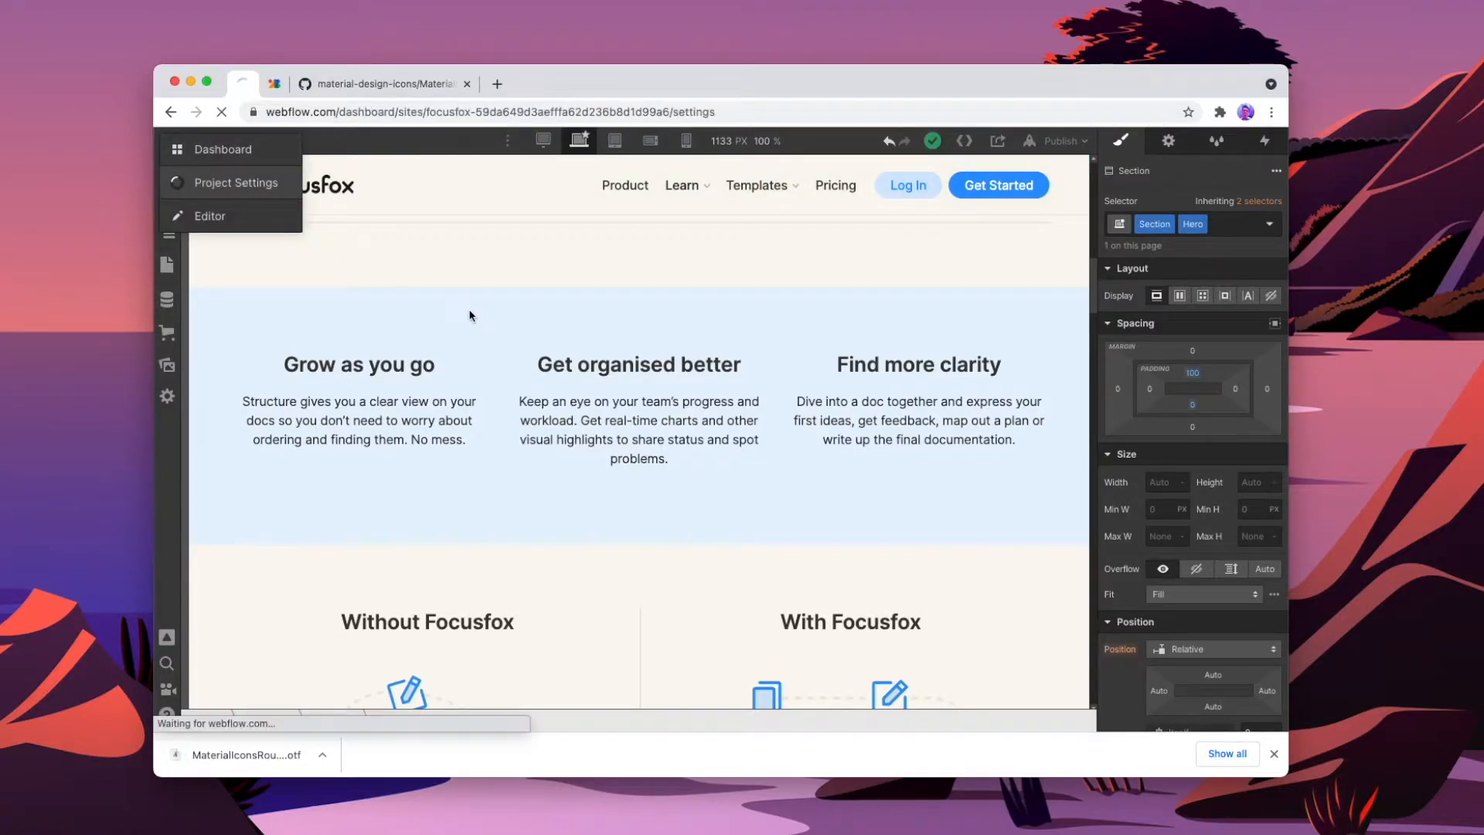
- Upload MaterialIconsRound-Regular.otf as a custom font with family name MATERIAL ICONS
click(234, 181)
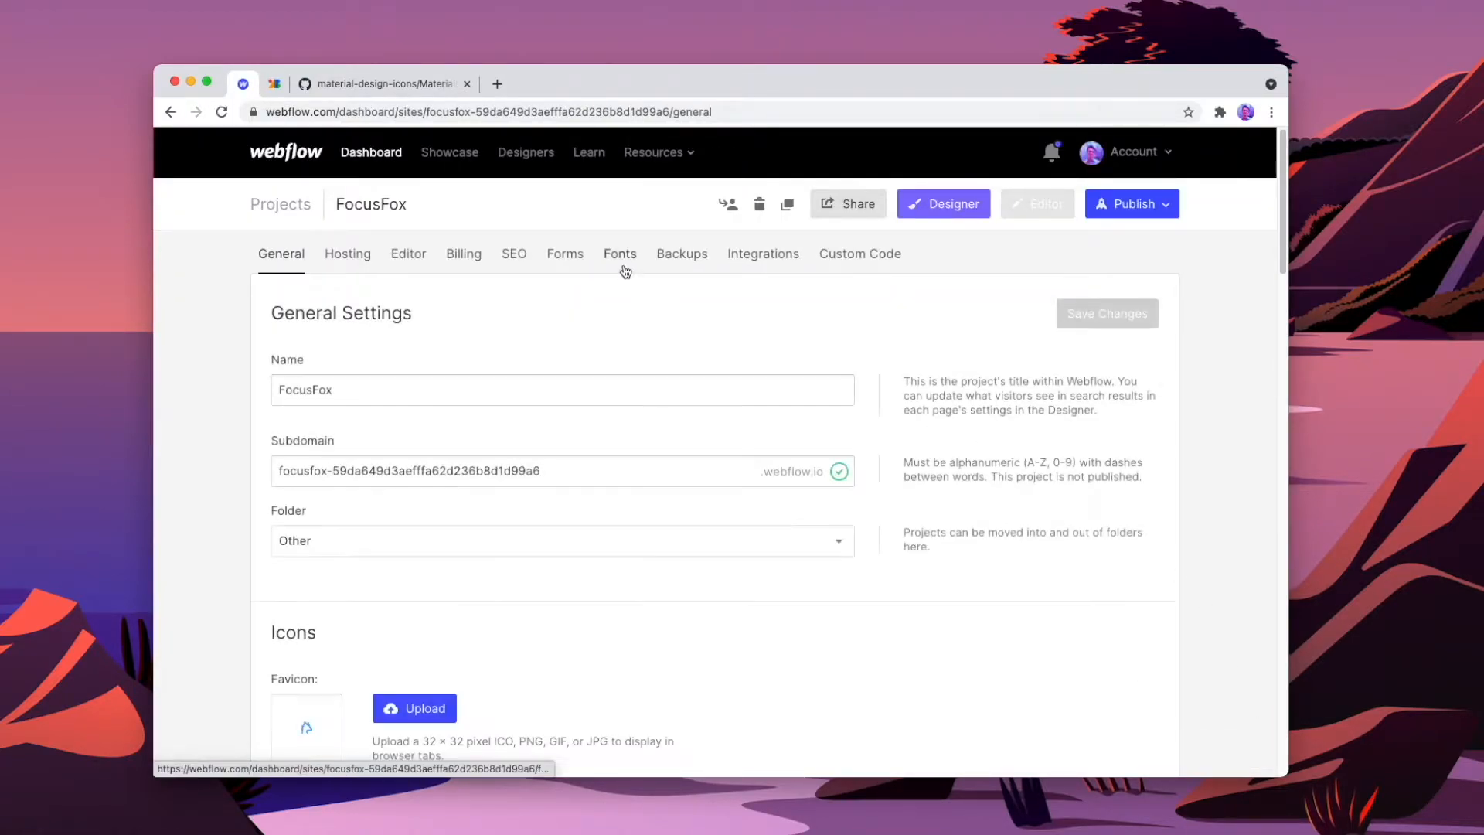
click(619, 253)
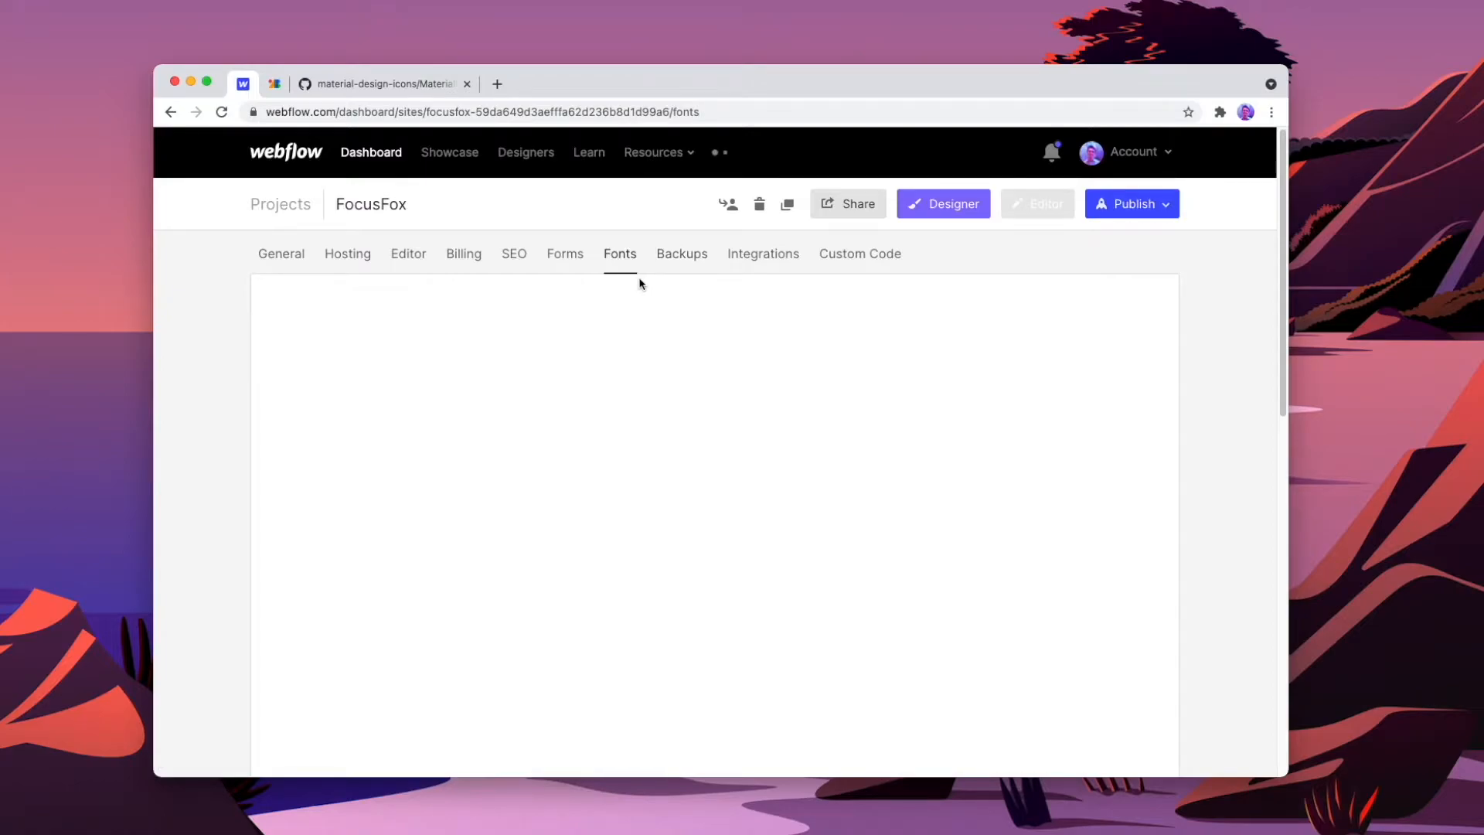
scroll(down, 3)
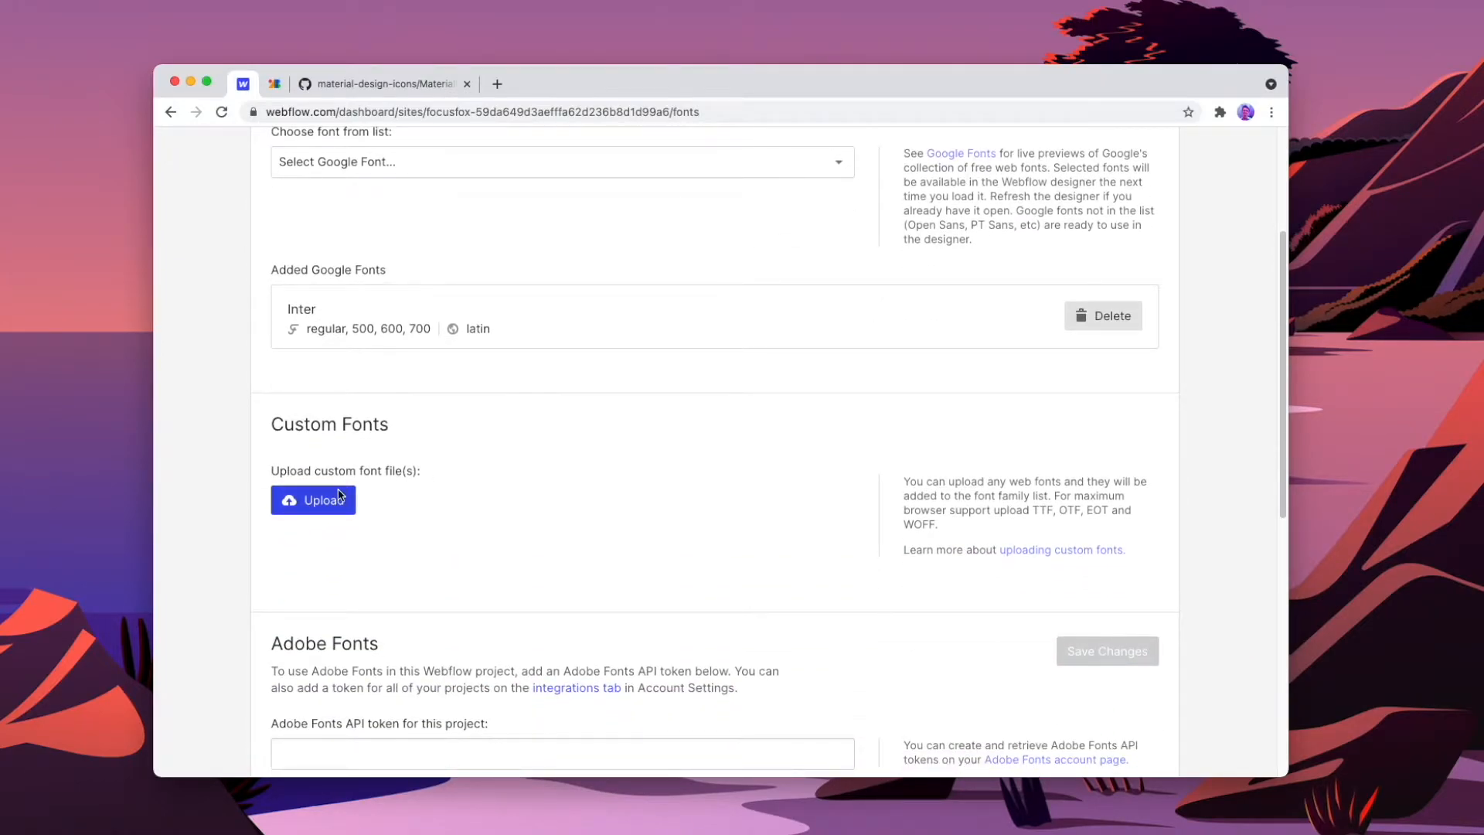
click(313, 500)
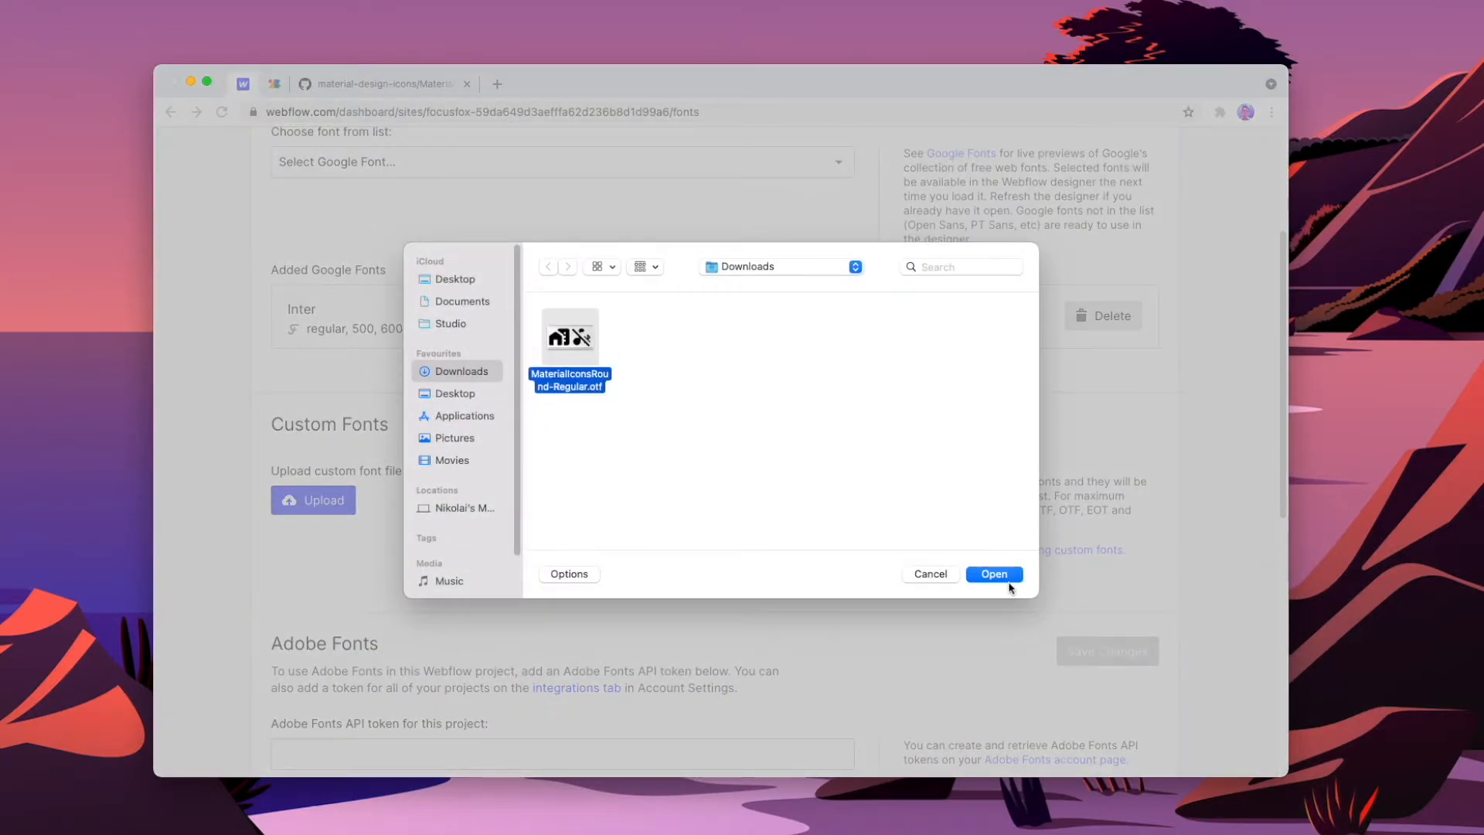
click(993, 574)
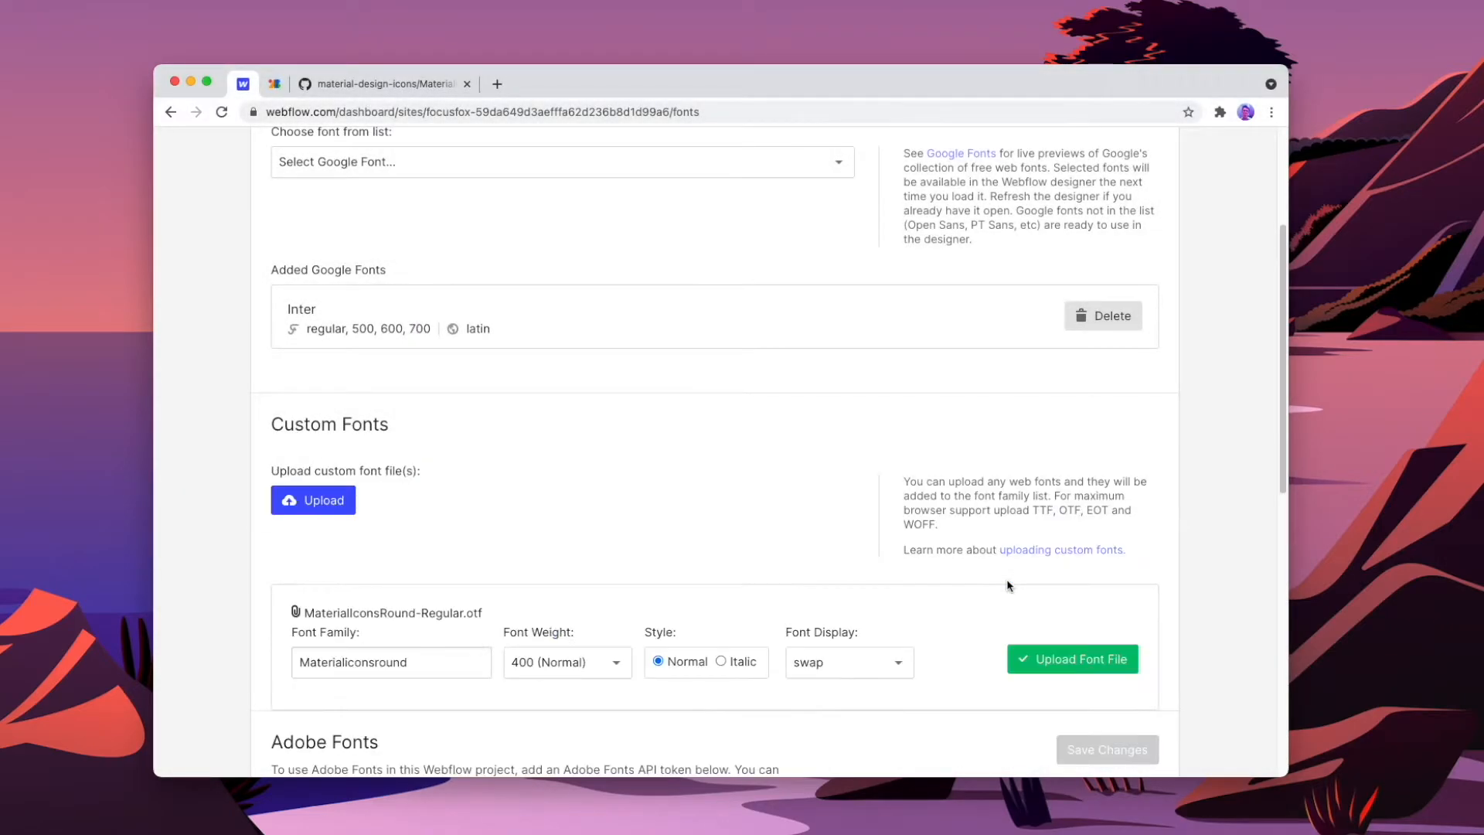
scroll(down, 3)
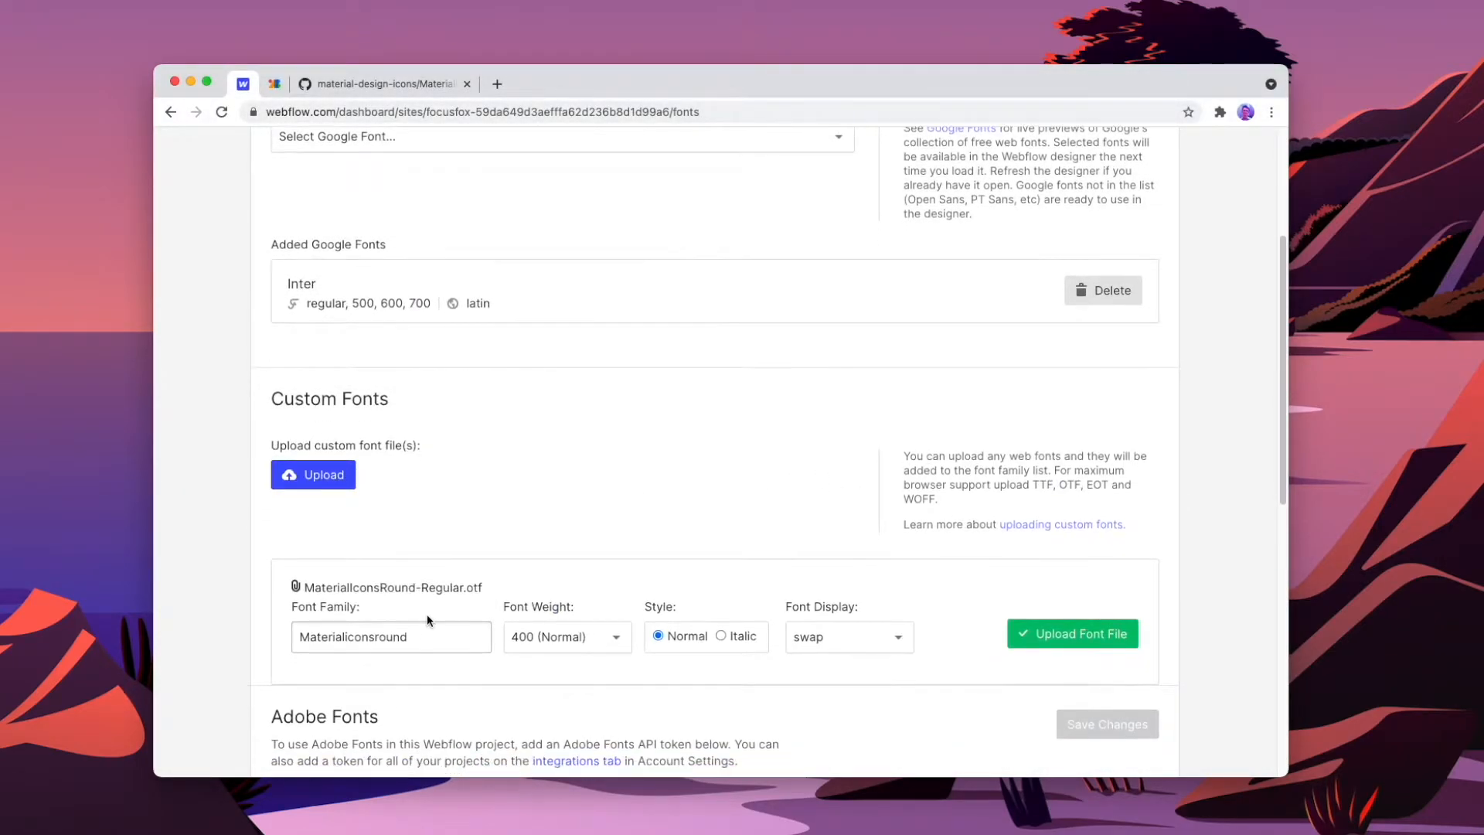
text(MATERIAL ICONS)
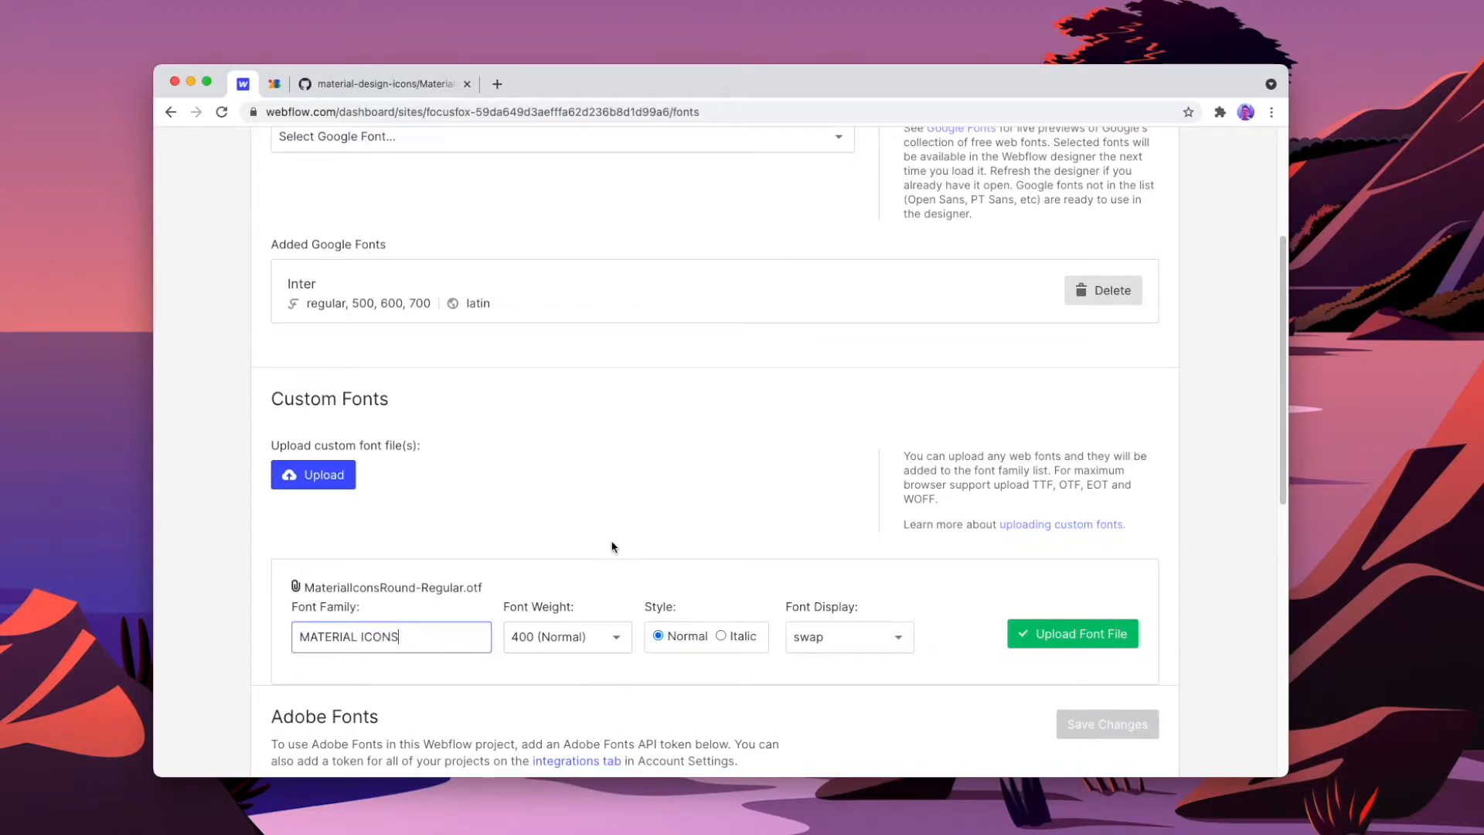
click(1072, 633)
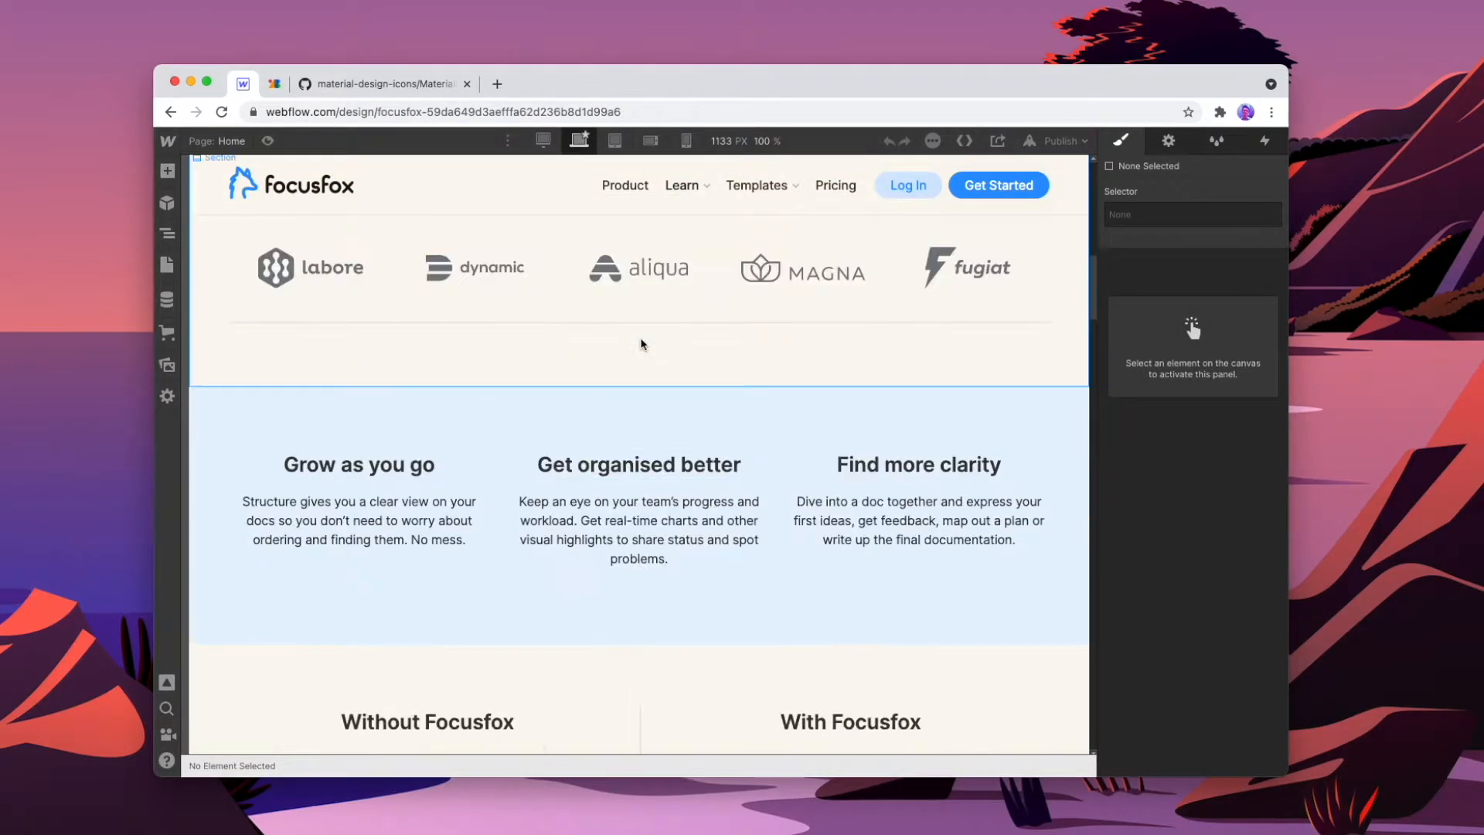
- Give the new text block above Grow as you go a Material Icon class using the MATERIAL ICONS font
click(168, 170)
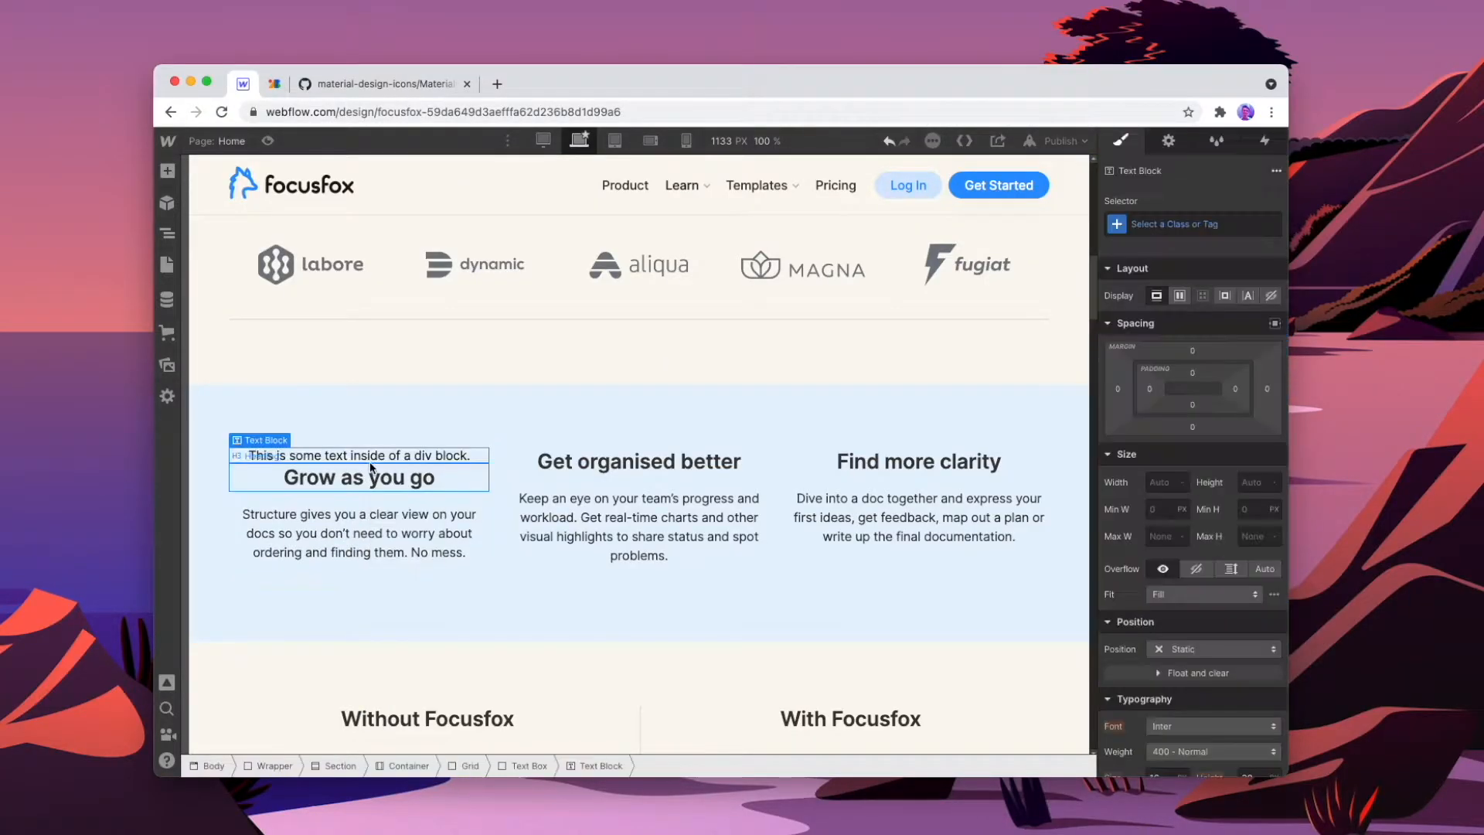
click(1190, 224)
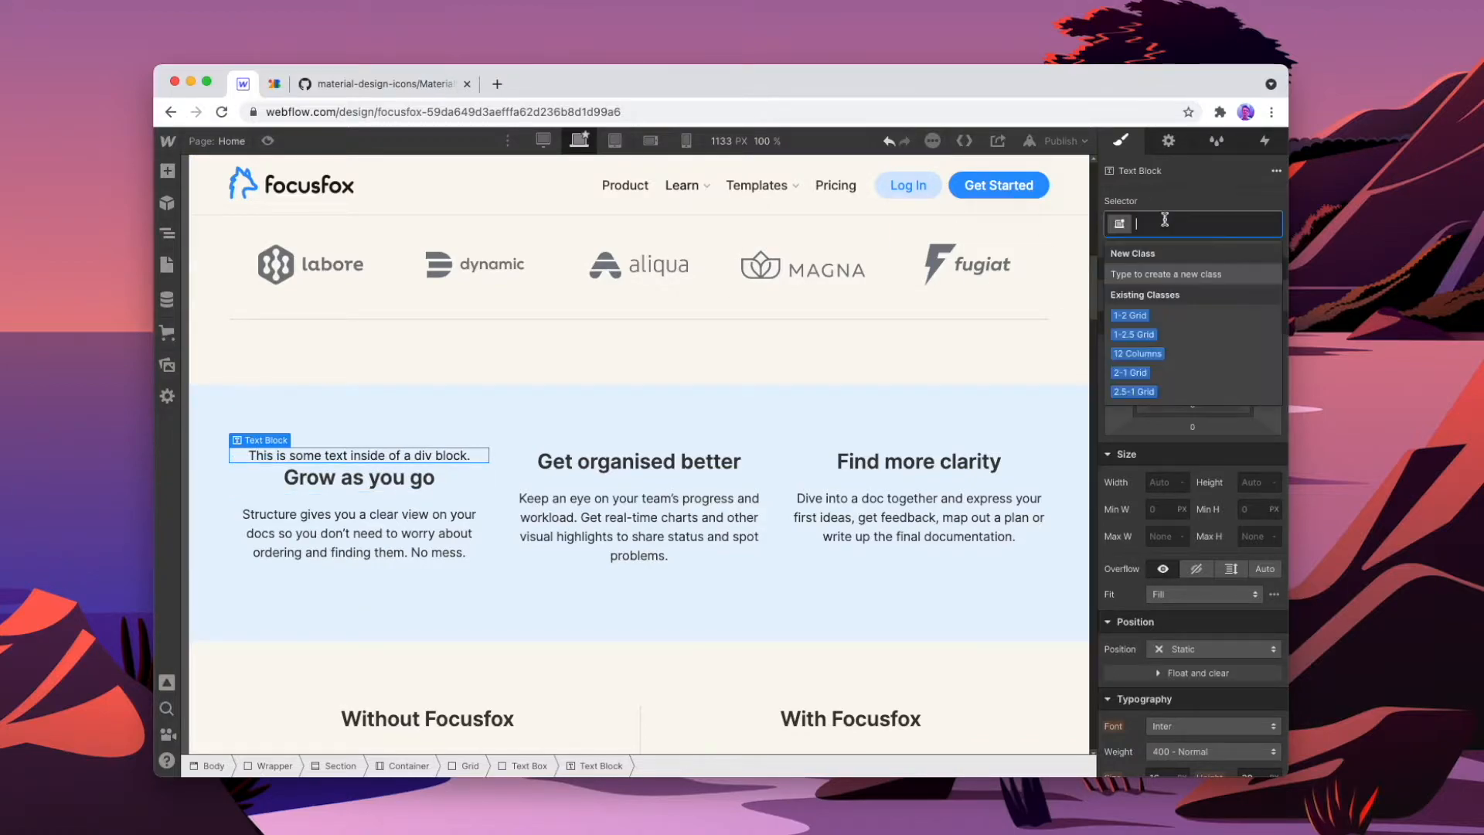
text(Material Icon)
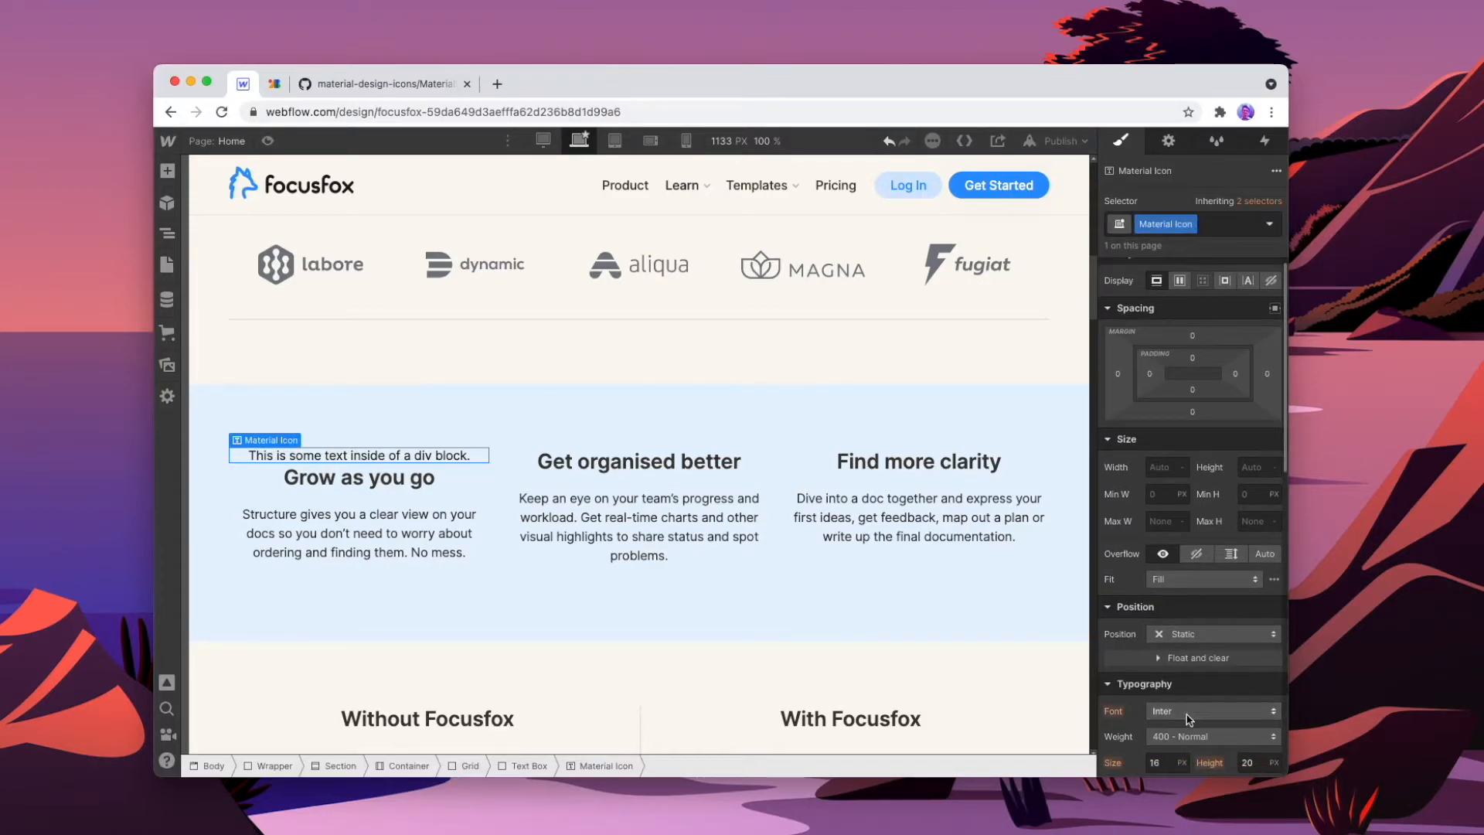
click(1211, 711)
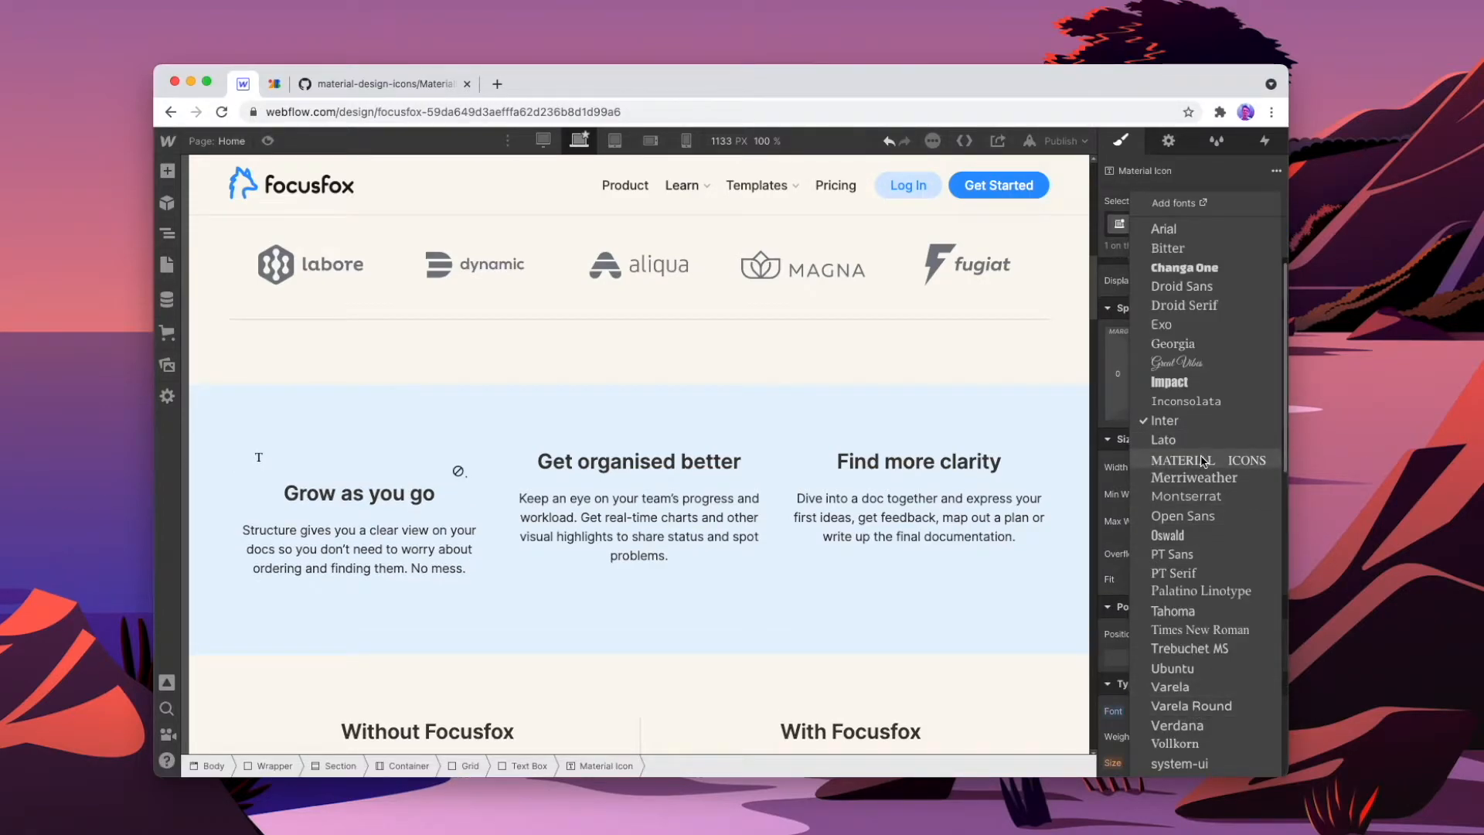
click(1200, 460)
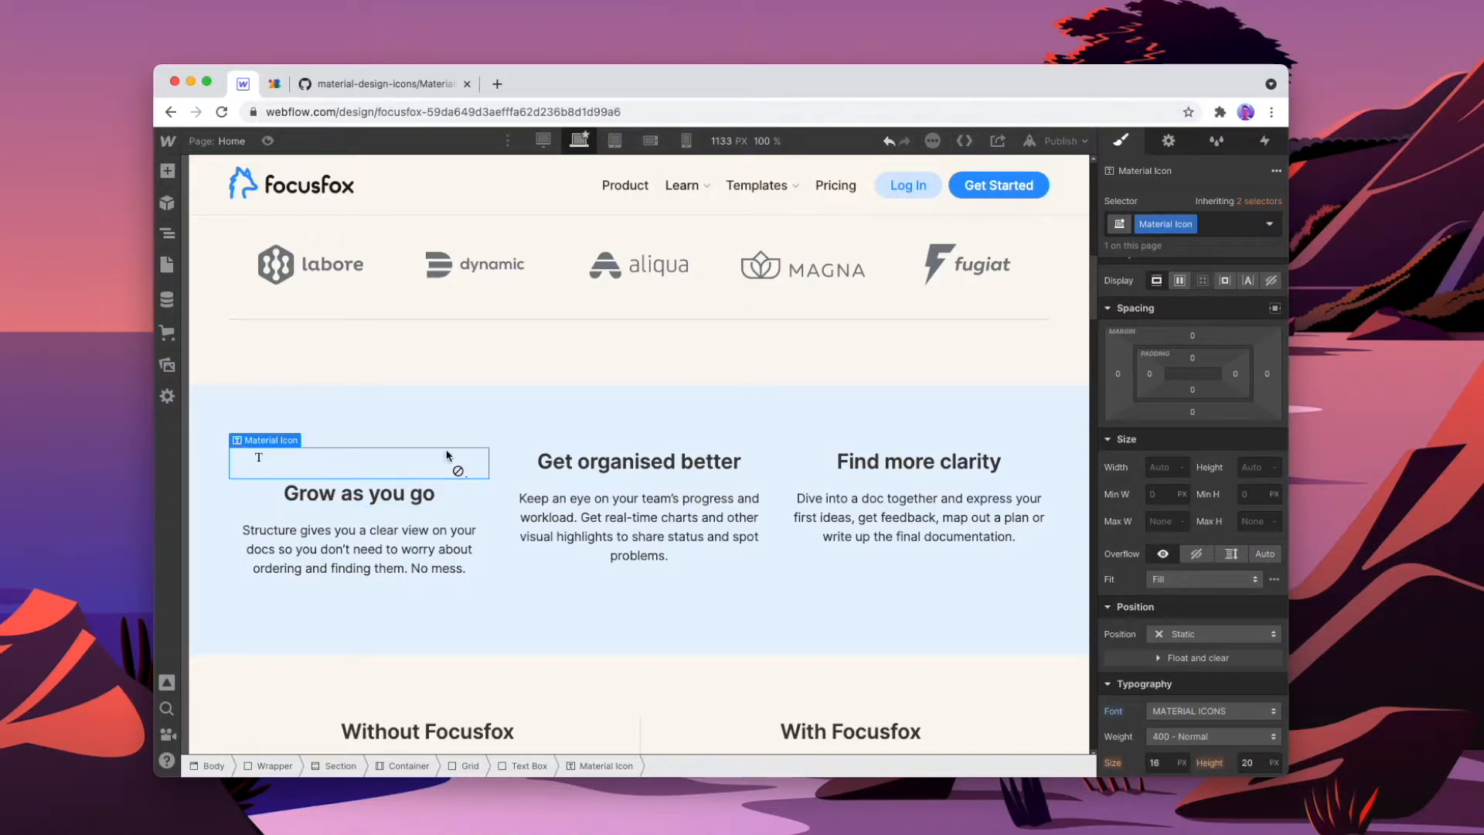
- Look up the Verified rounded icon's name in Google Fonts, then return to Webflow
click(274, 84)
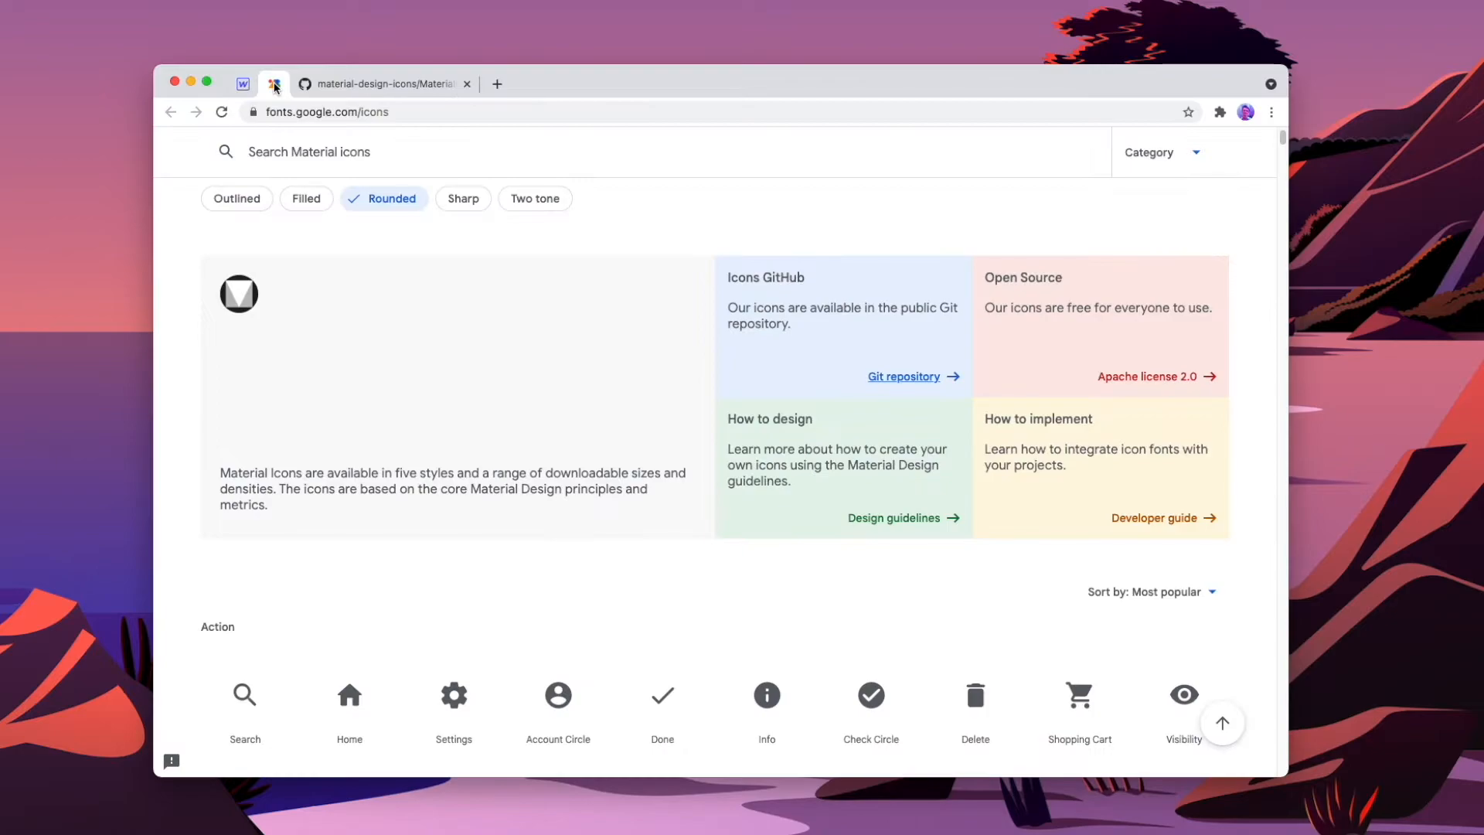
scroll(down, 3)
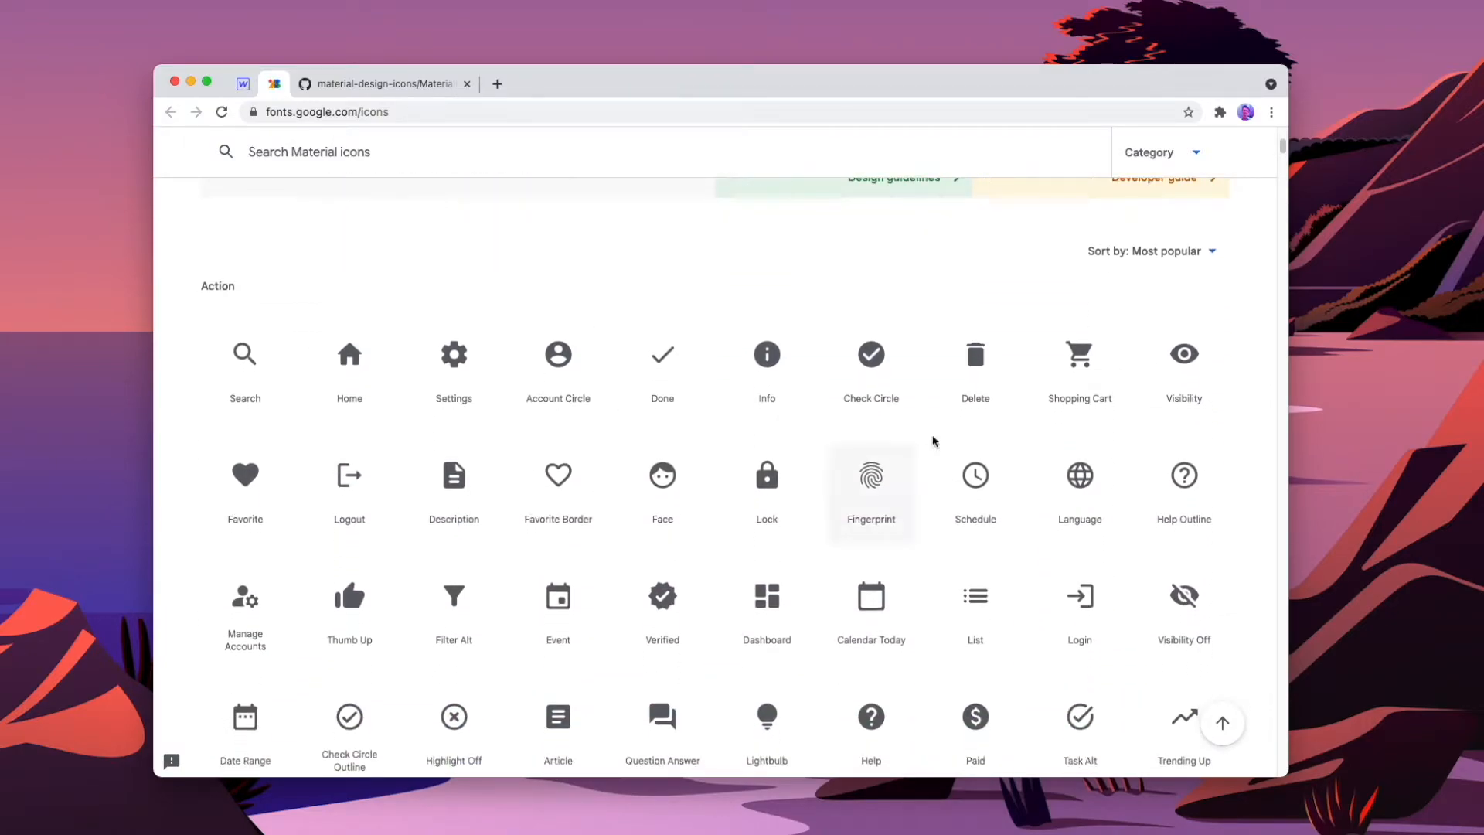
click(661, 598)
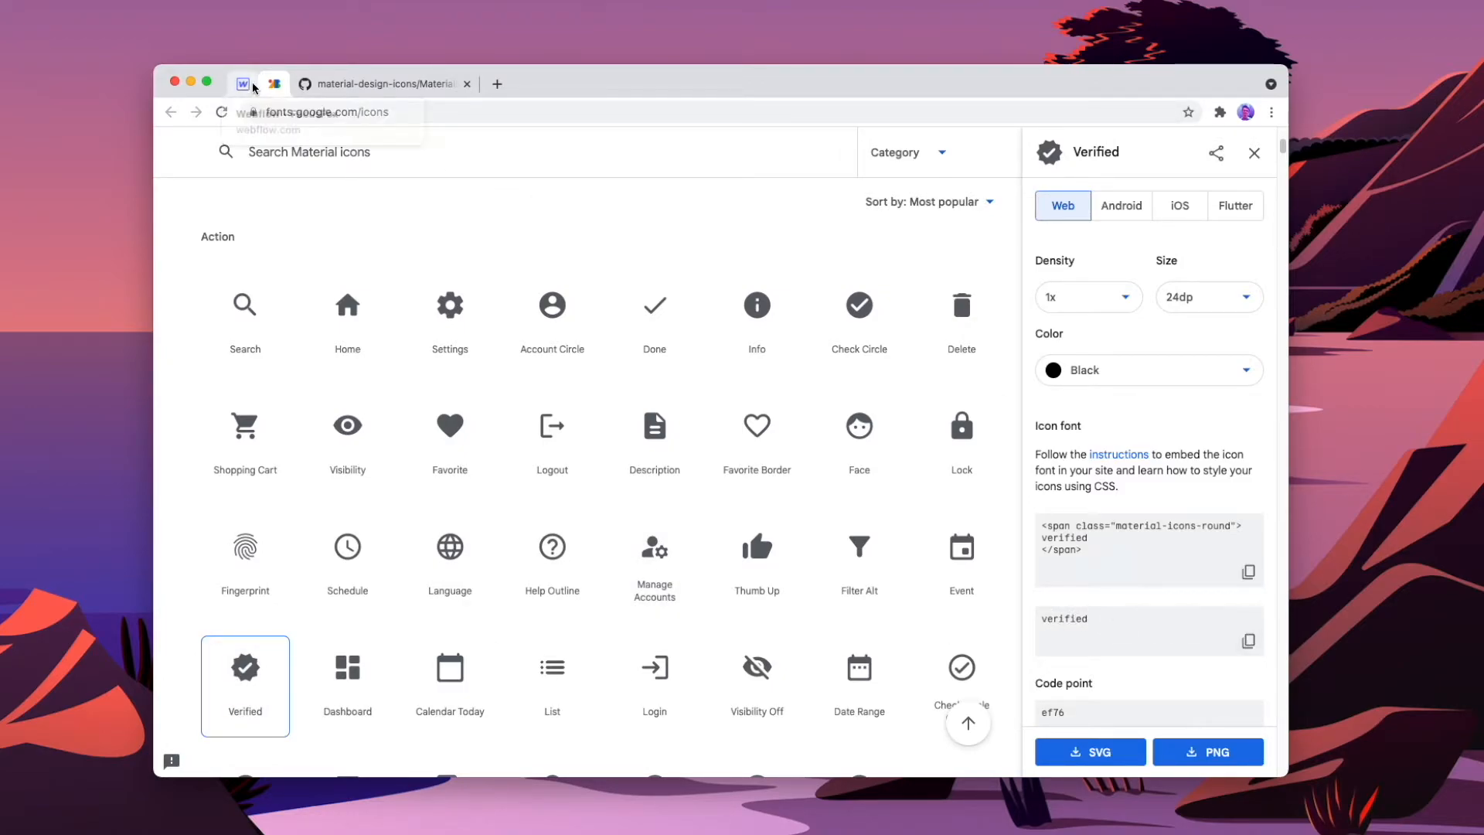
click(242, 83)
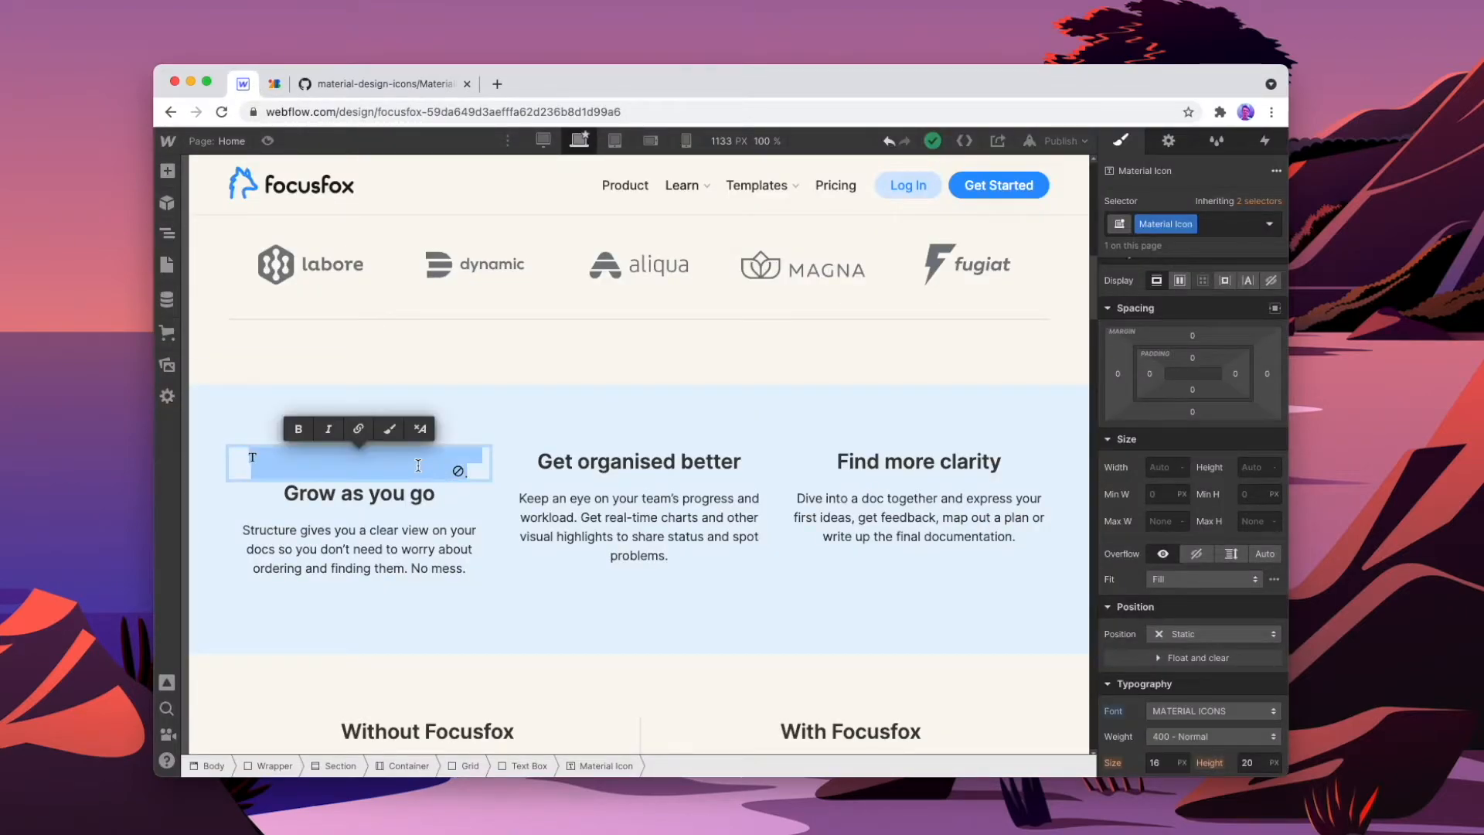
- Render the Verified icon in the block at 50 px size with 1.1em line height
click(358, 476)
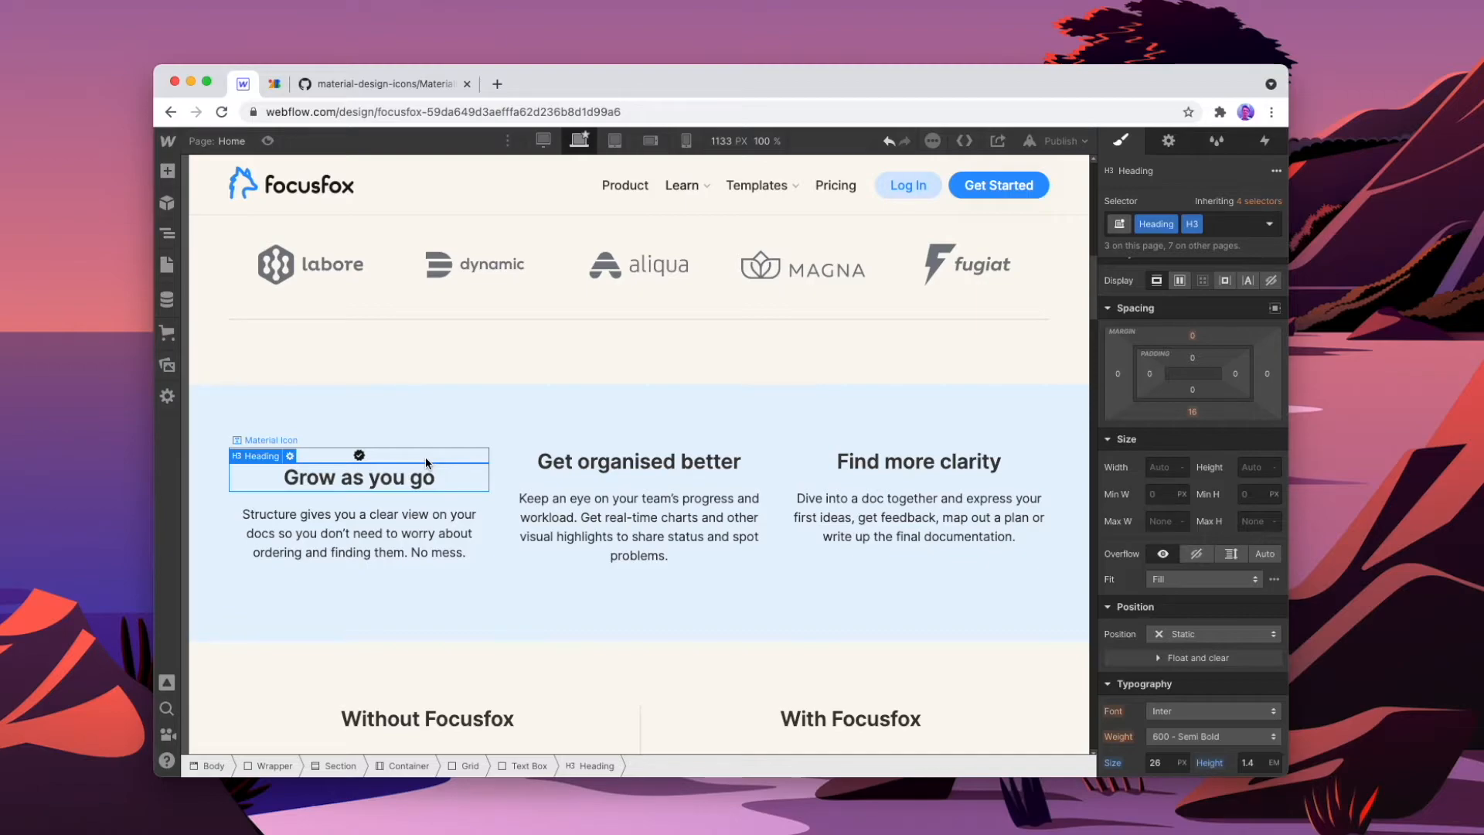
click(270, 440)
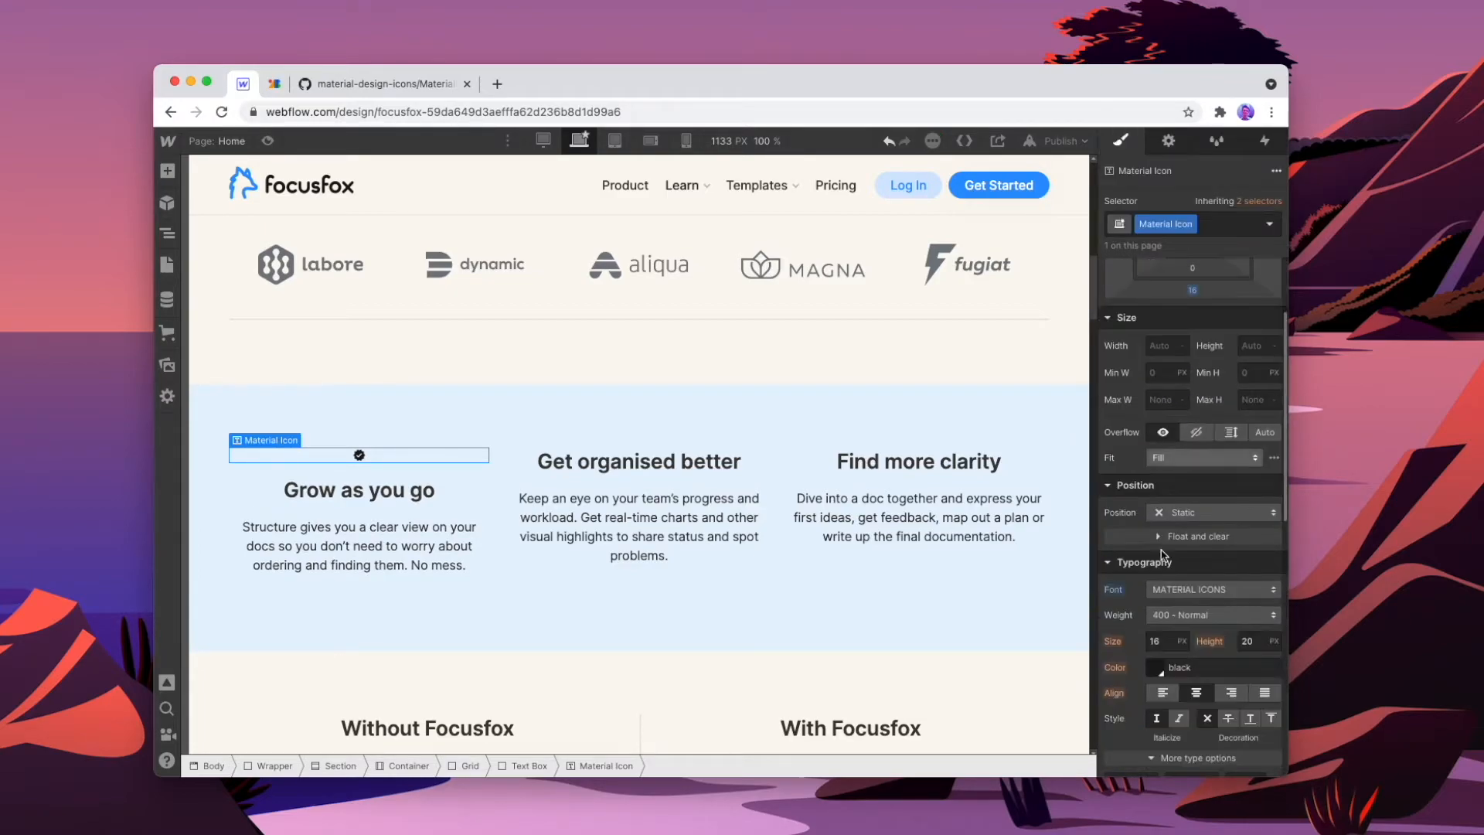
text(50)
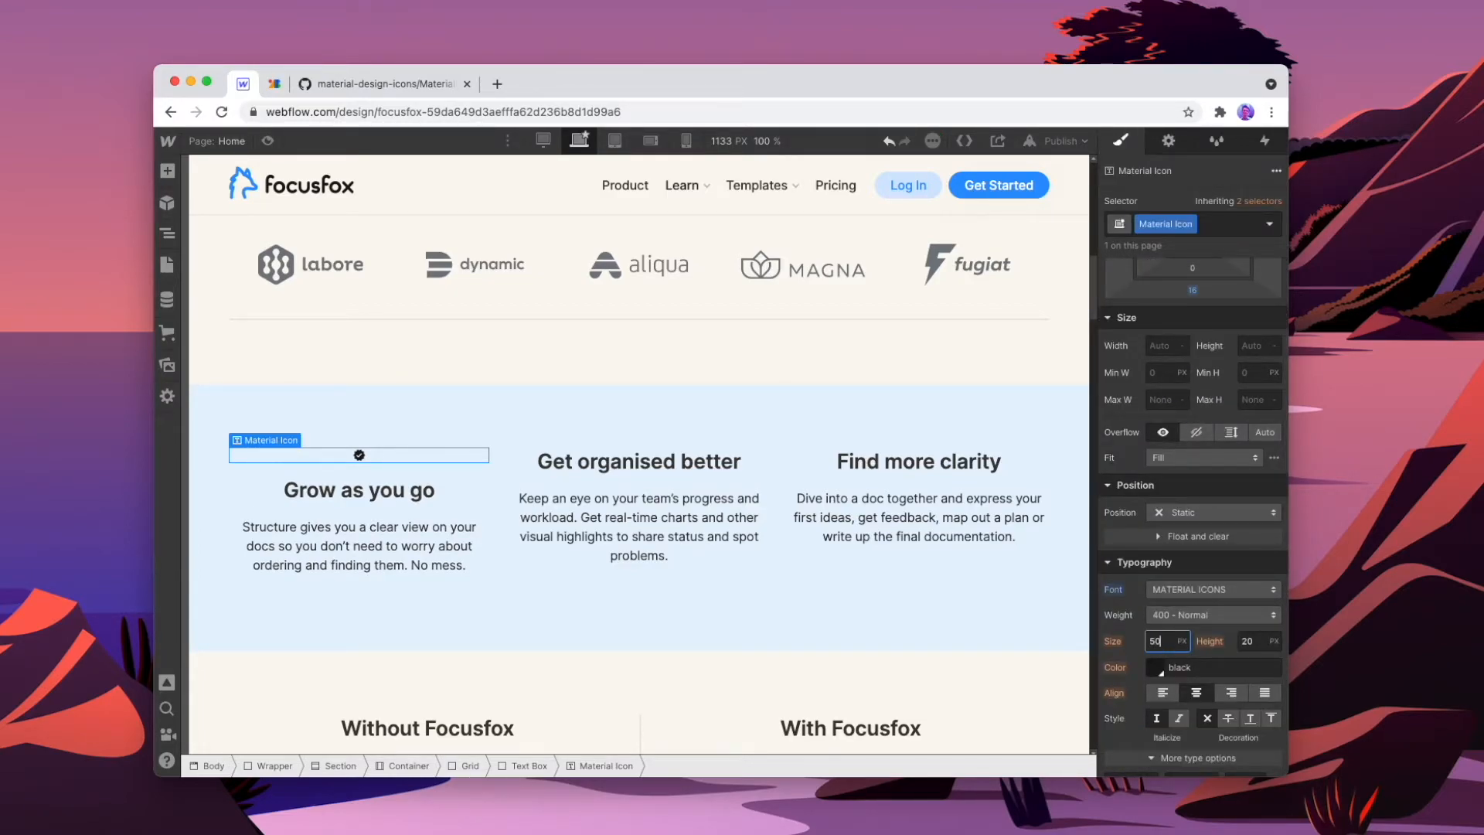
click(1257, 640)
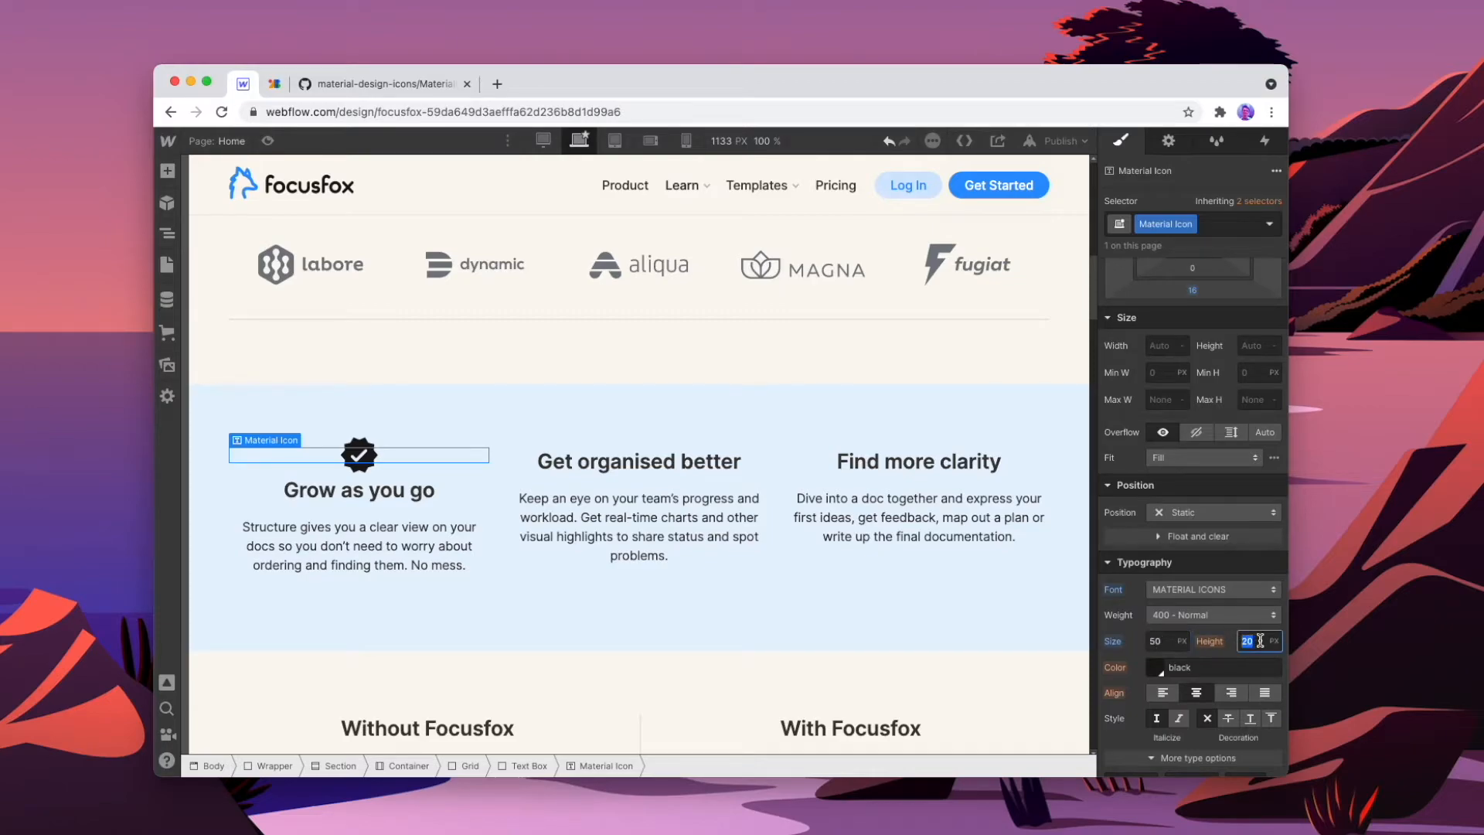
text(1.1em)
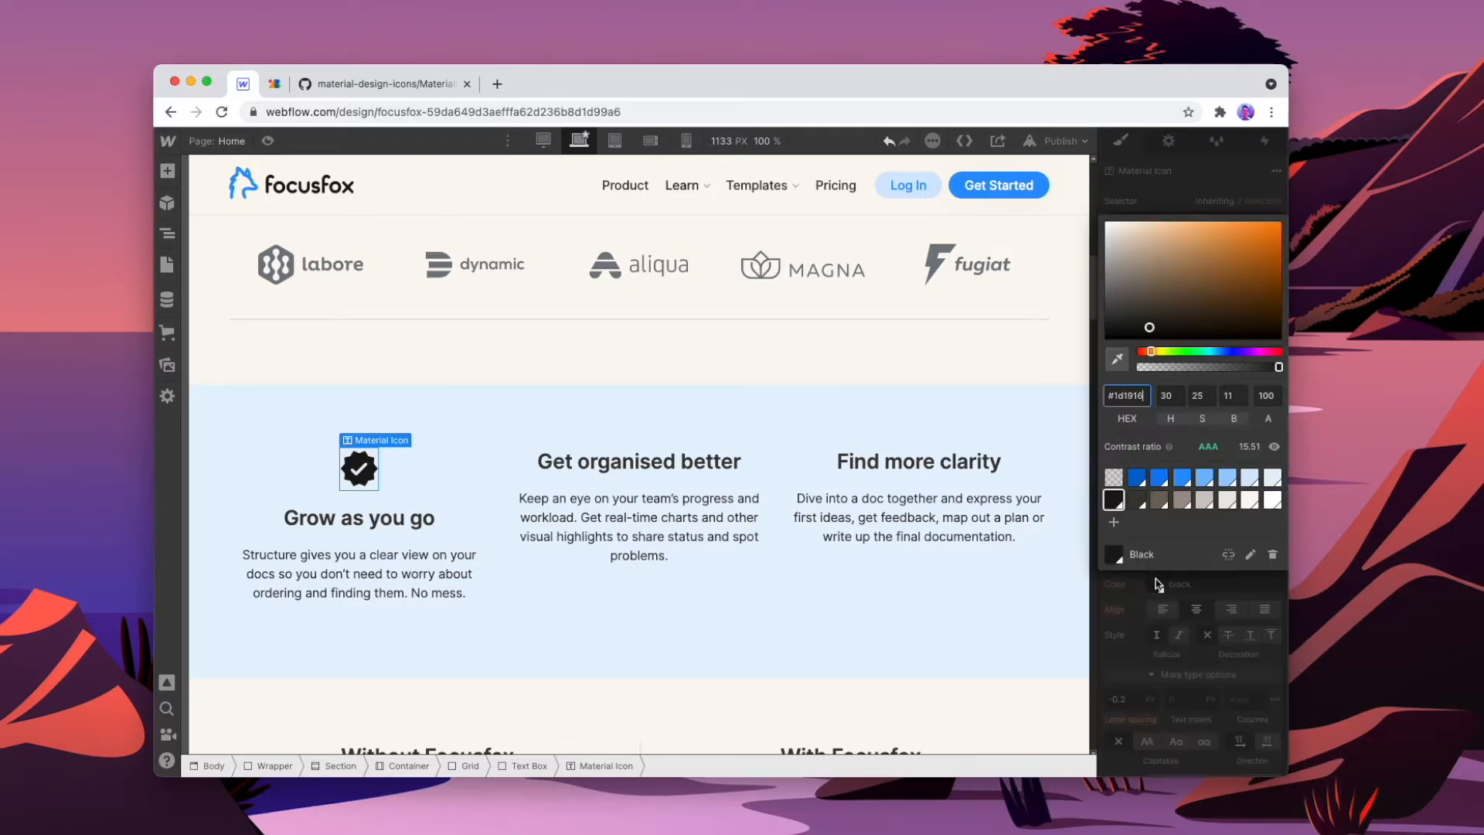
- Set the Verified icon's colour to the Blue swatch, after briefly trying light grey
click(1180, 476)
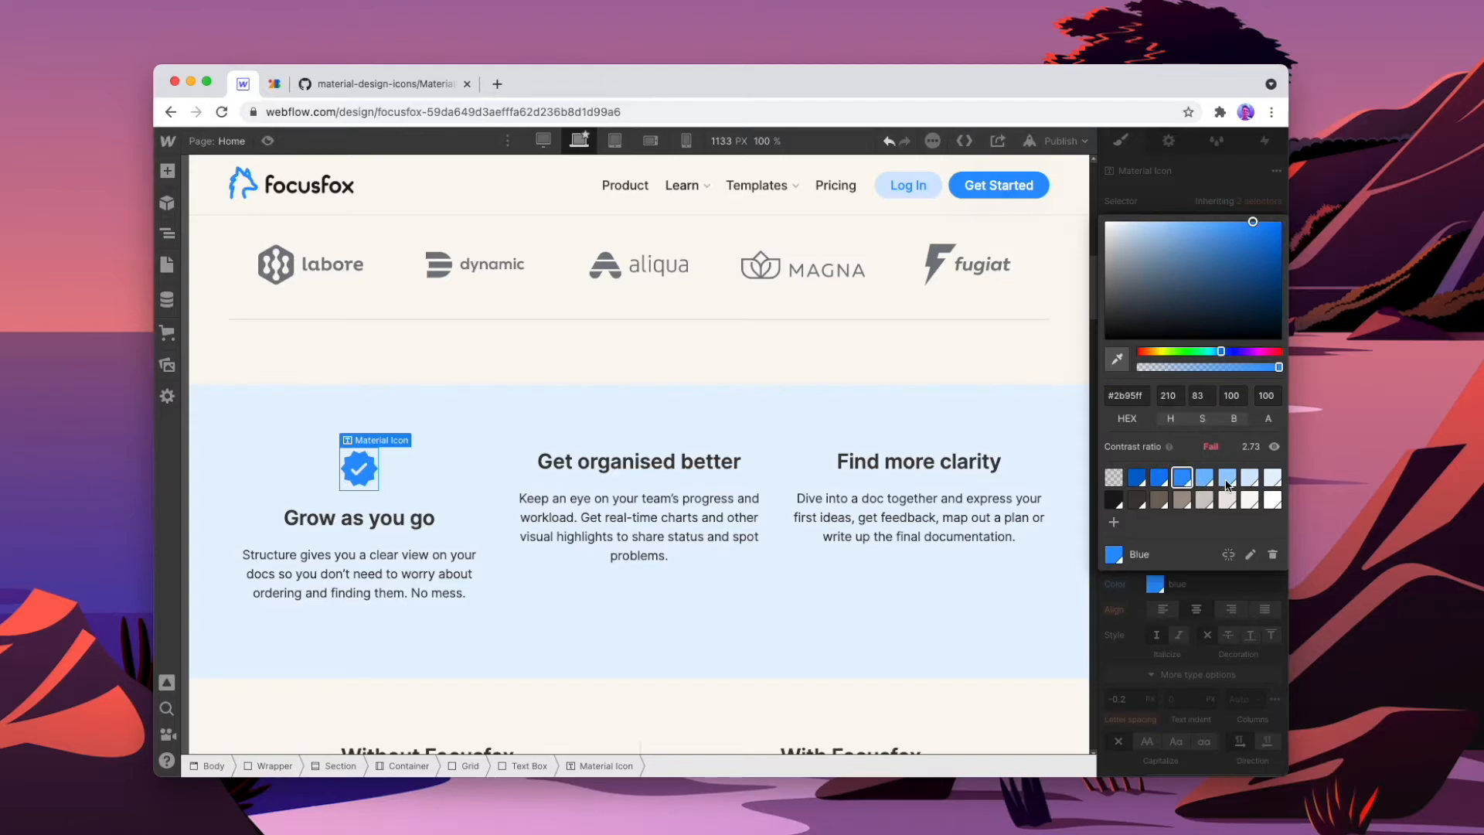
click(1181, 494)
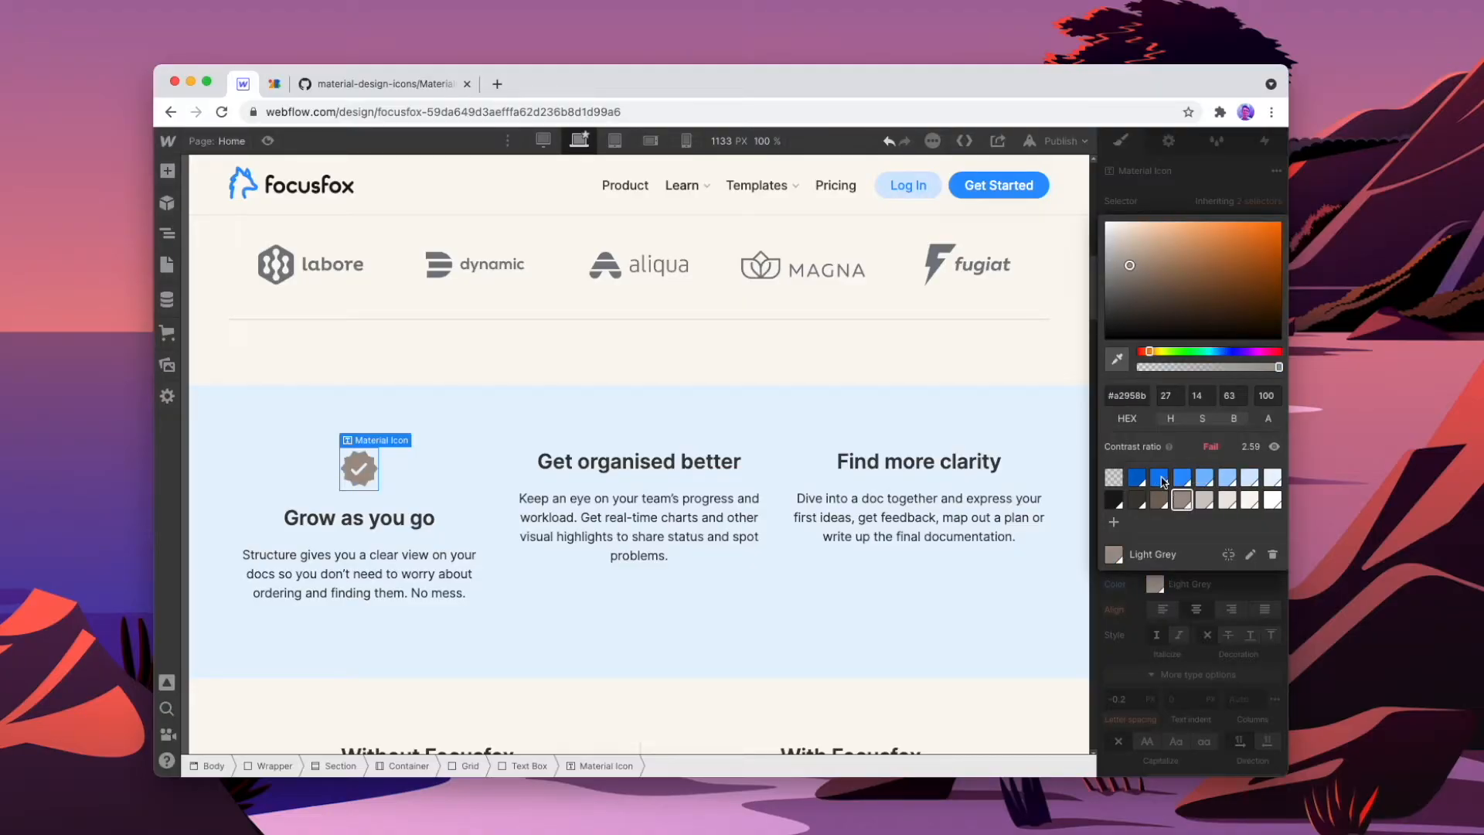
click(1180, 476)
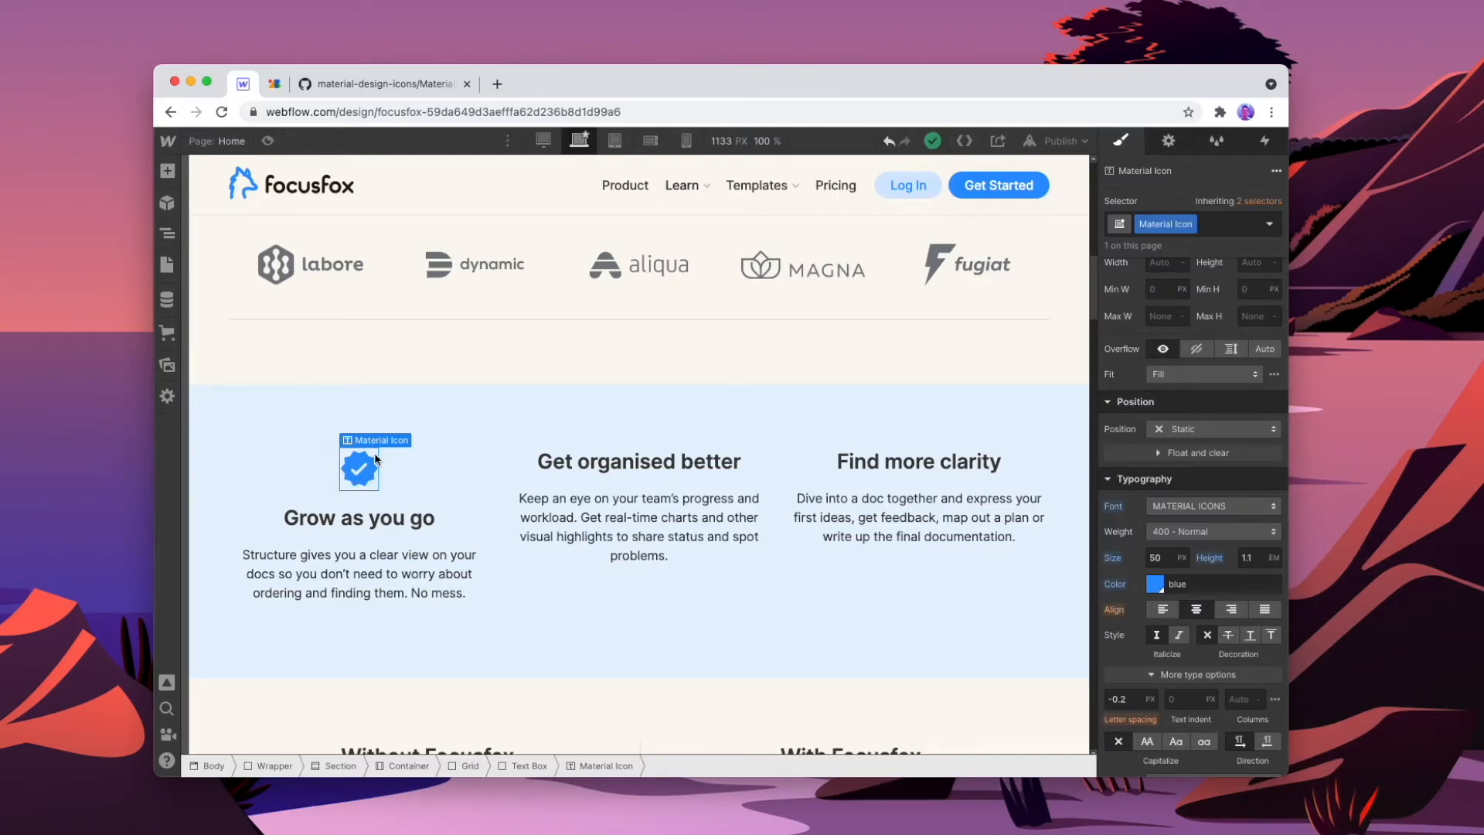
- Swap the blue icon from Verified to the Date Range calendar icon from Google Fonts
click(275, 84)
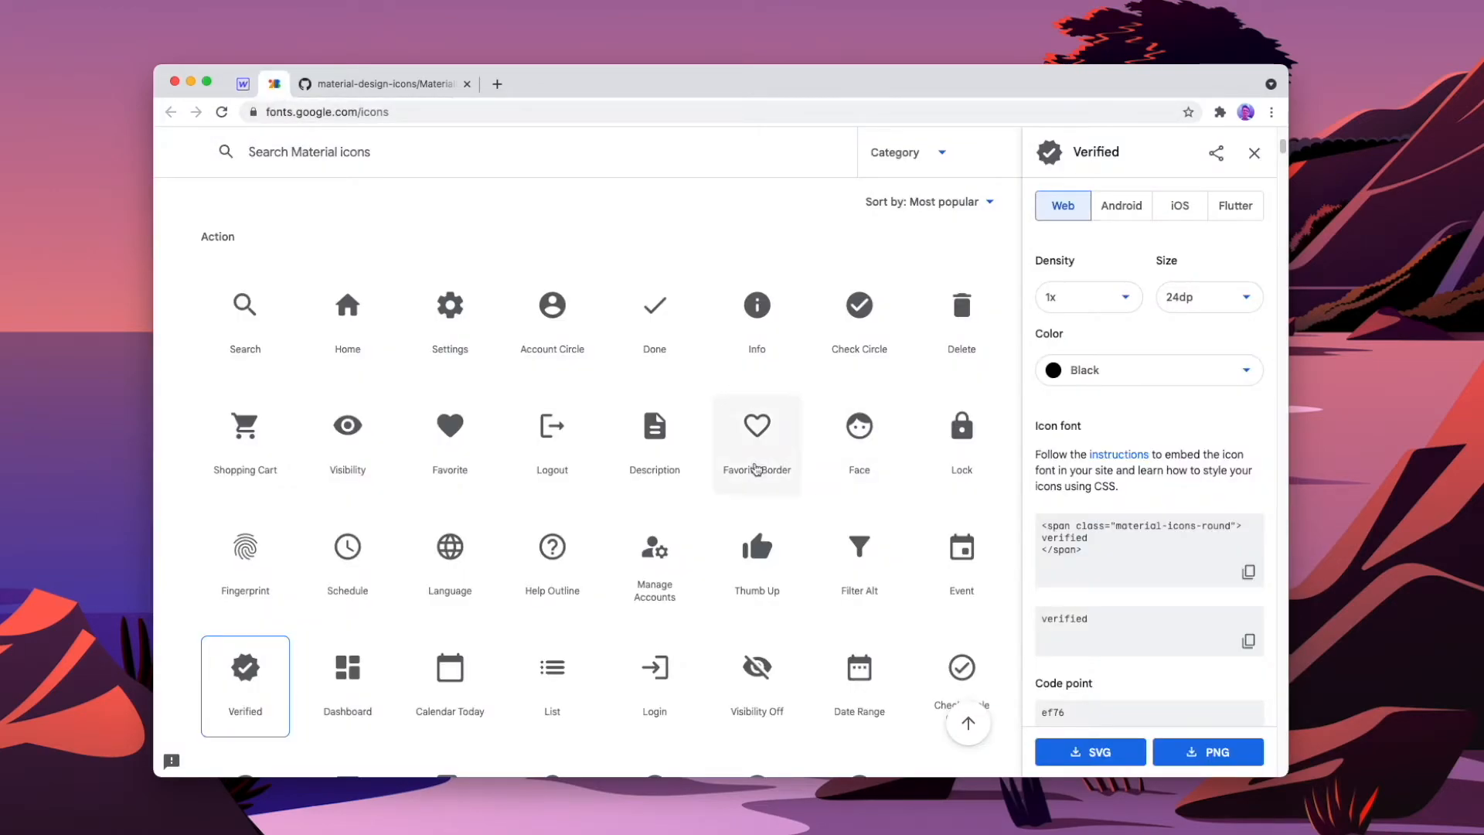
click(859, 485)
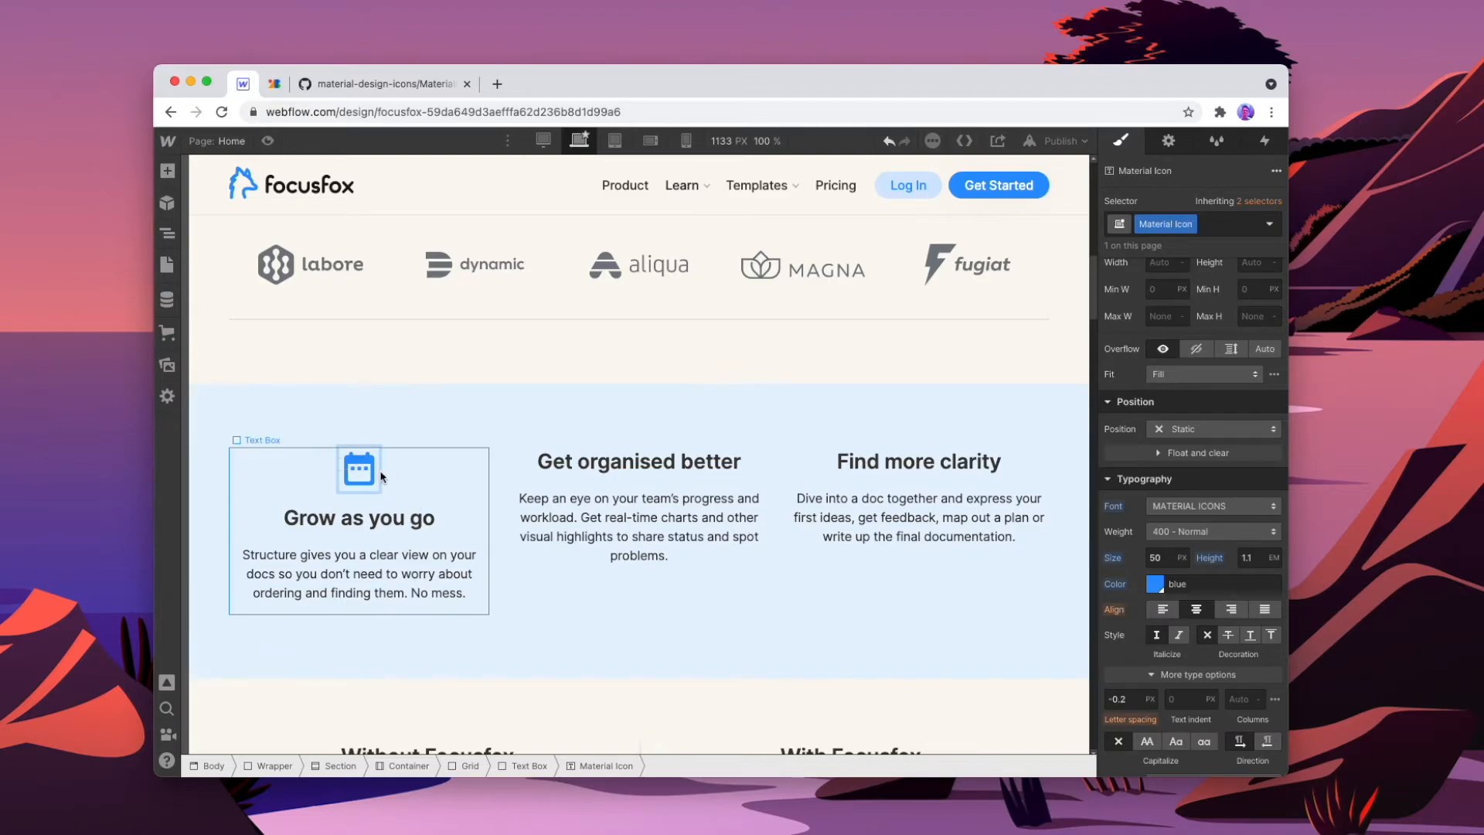
click(359, 468)
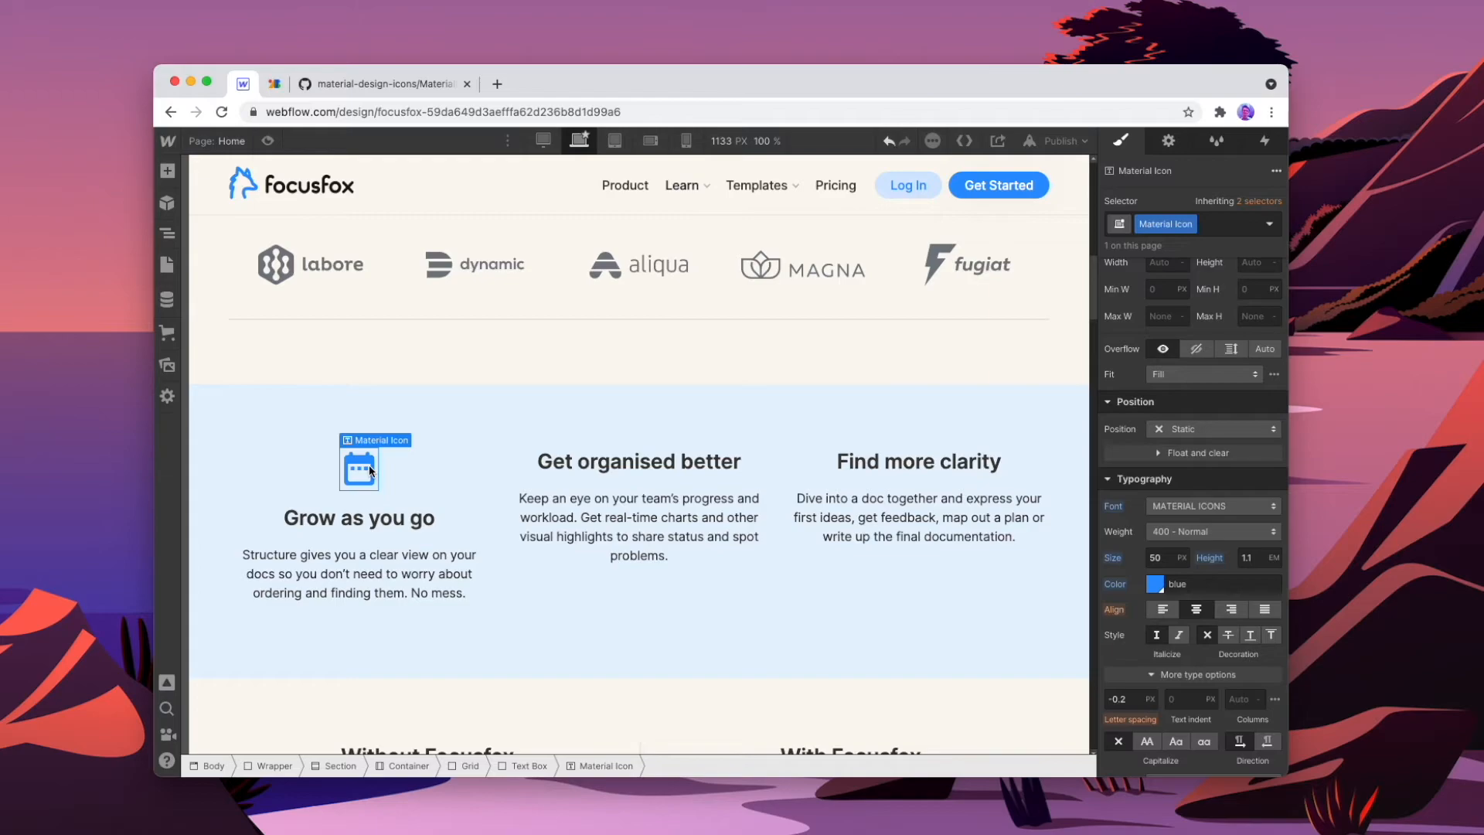
- Create a symbol named Material Icon from the calendar icon block
right_click(359, 464)
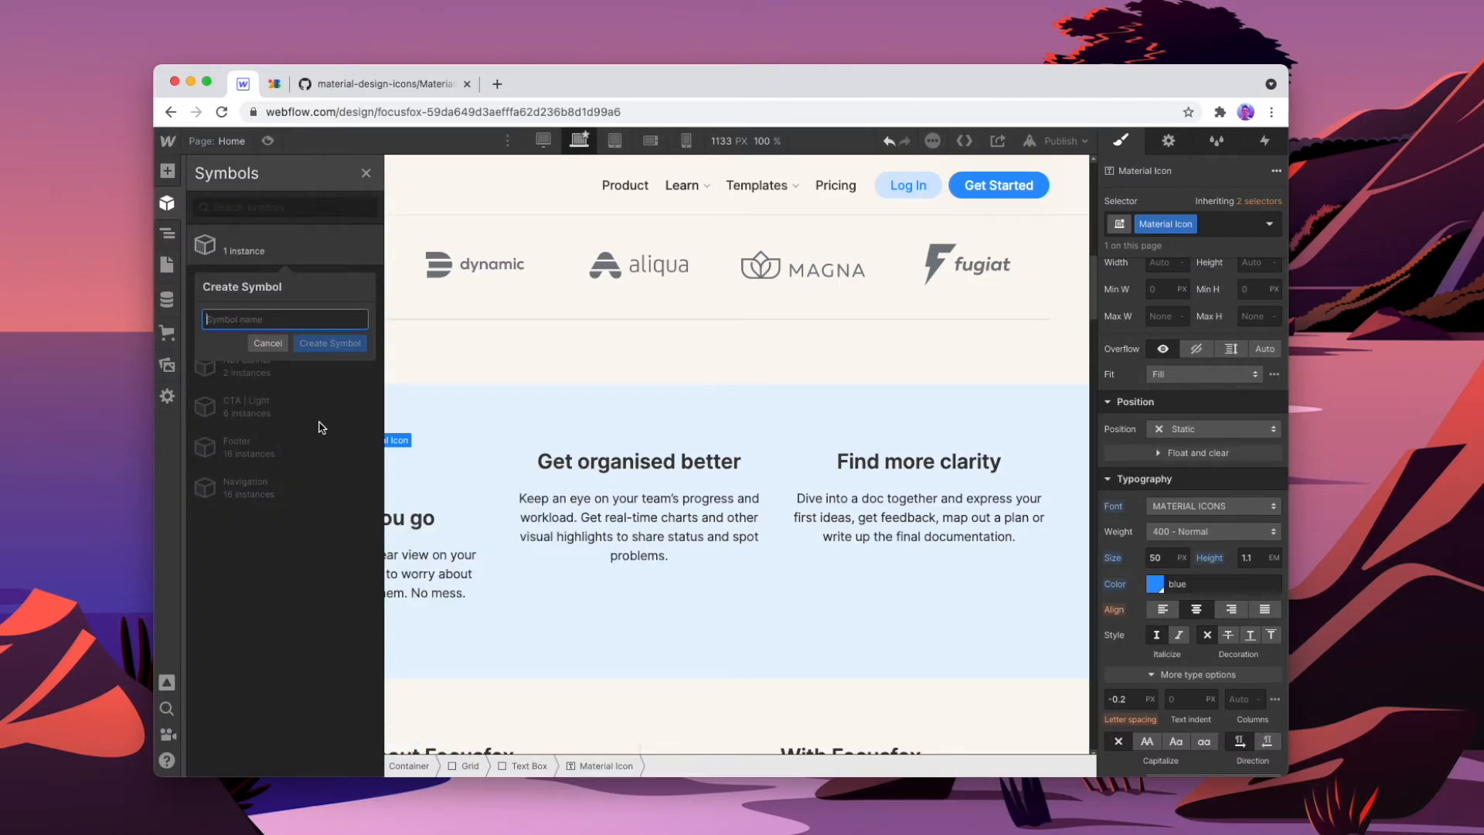
text(Material Icon)
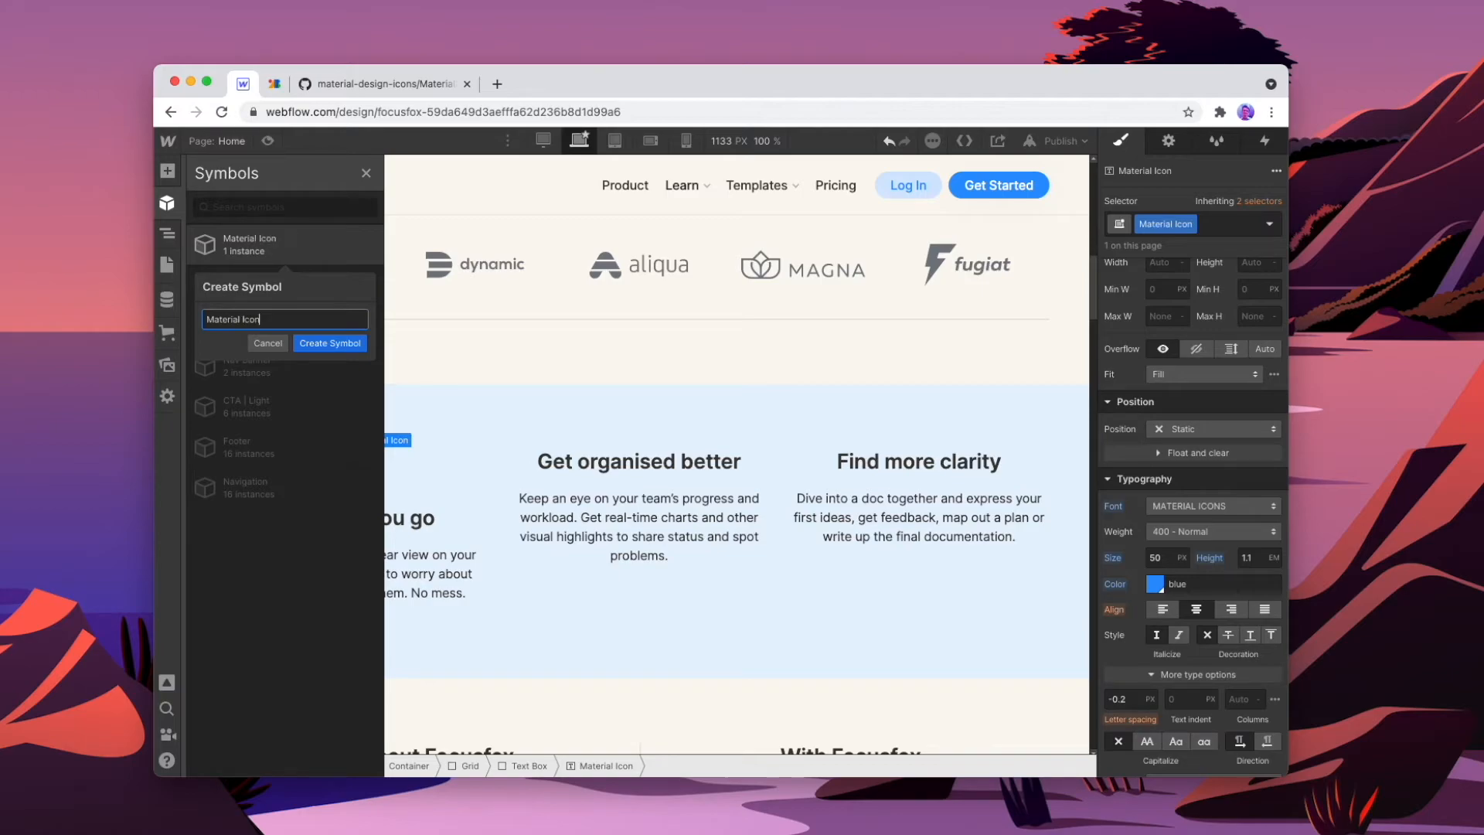
click(329, 342)
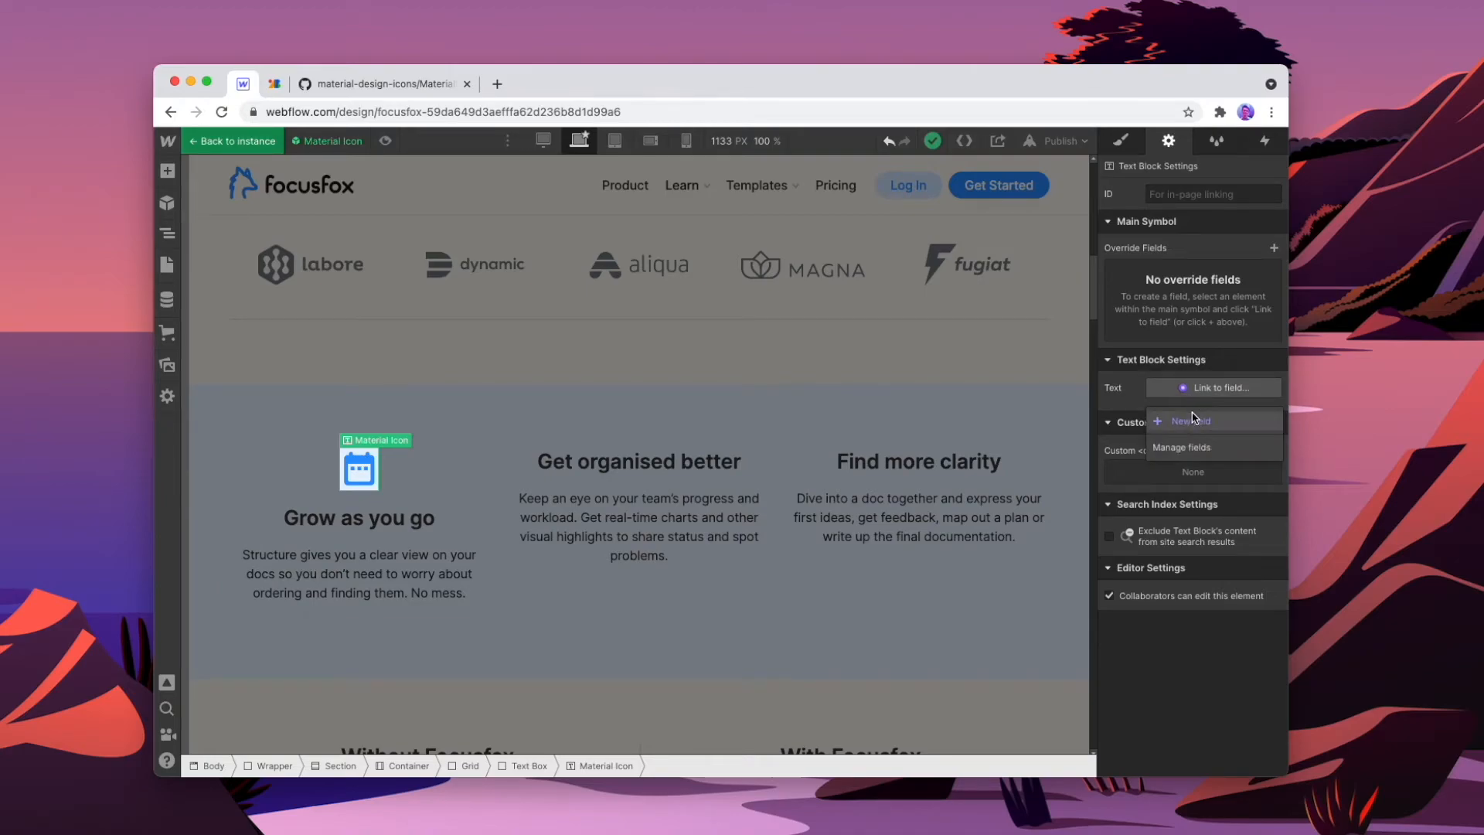
- Link the icon symbol to a new 'Icon Text' override field and look up the Account Balance Wallet icon
click(1190, 421)
text(Icon Text)
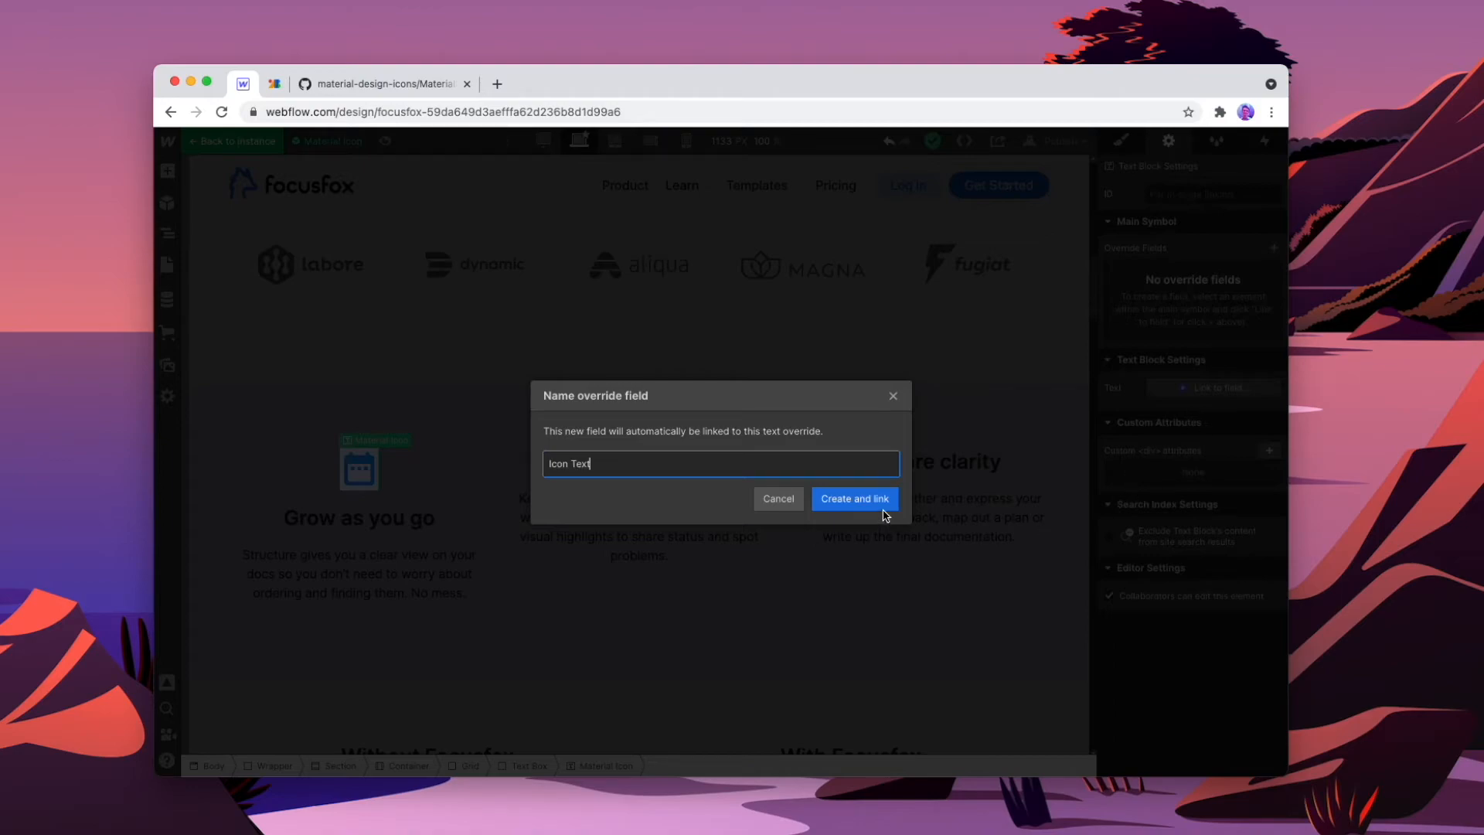
click(853, 497)
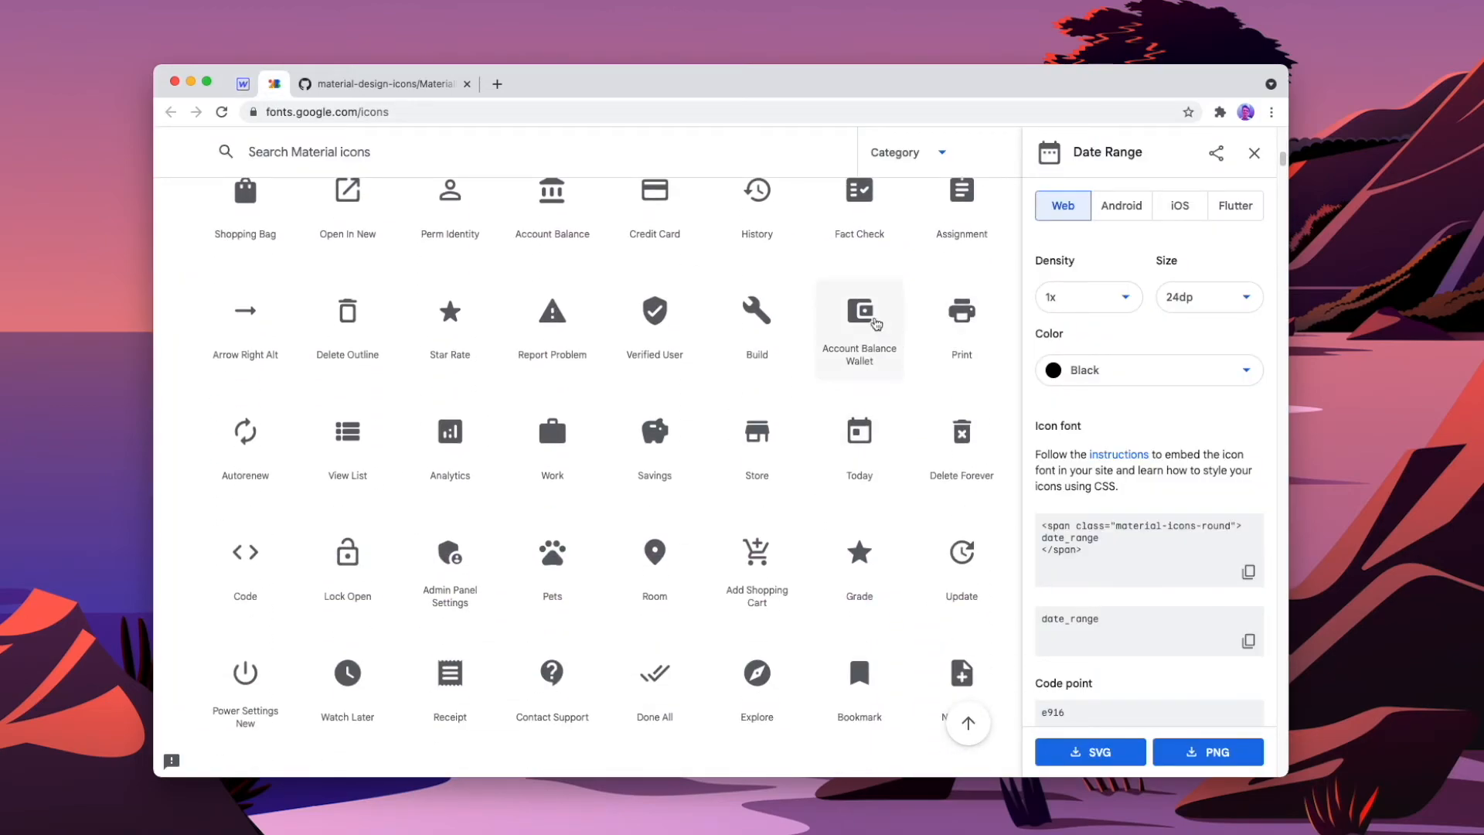
click(859, 311)
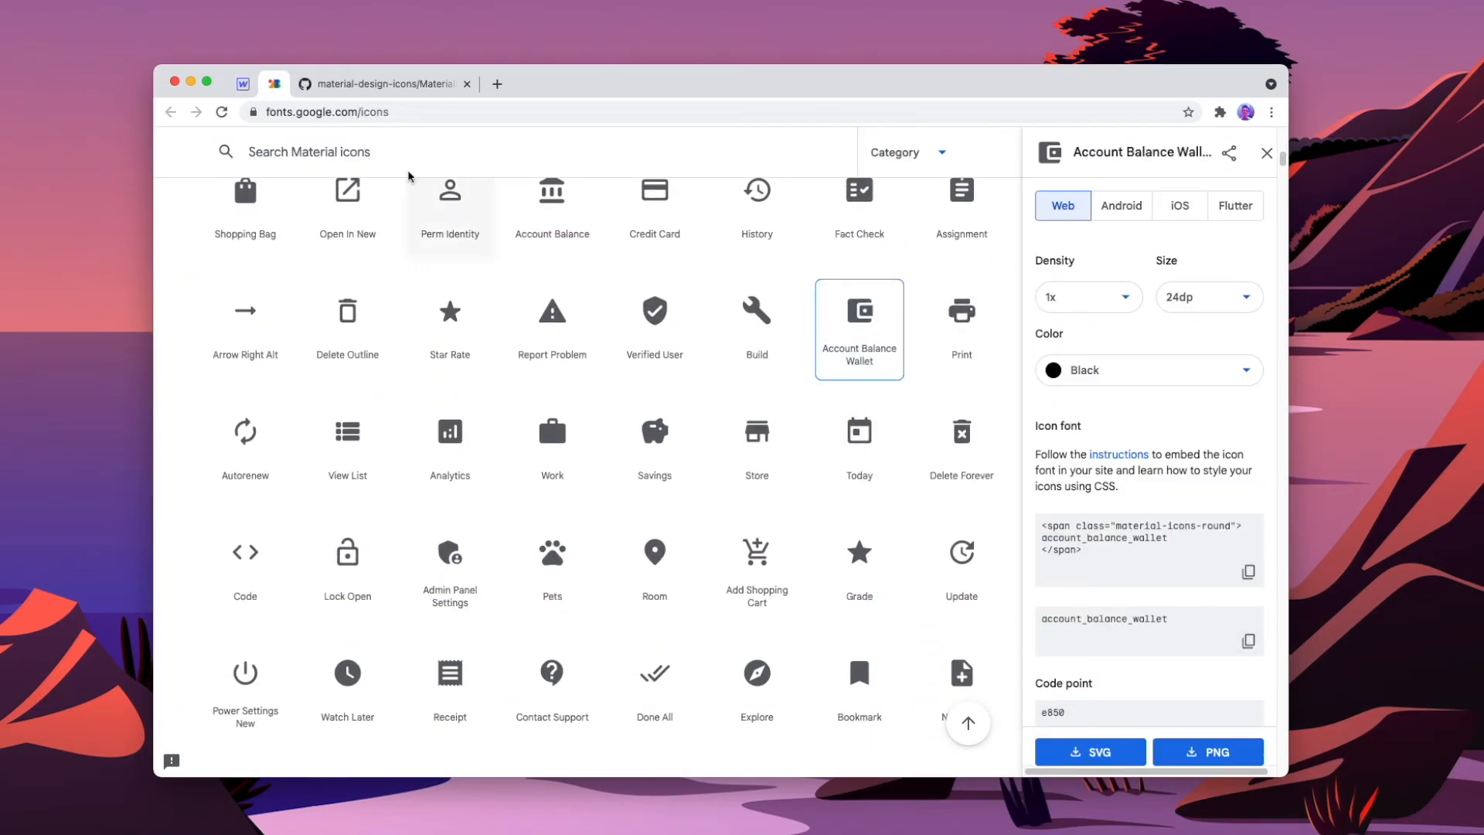
click(241, 83)
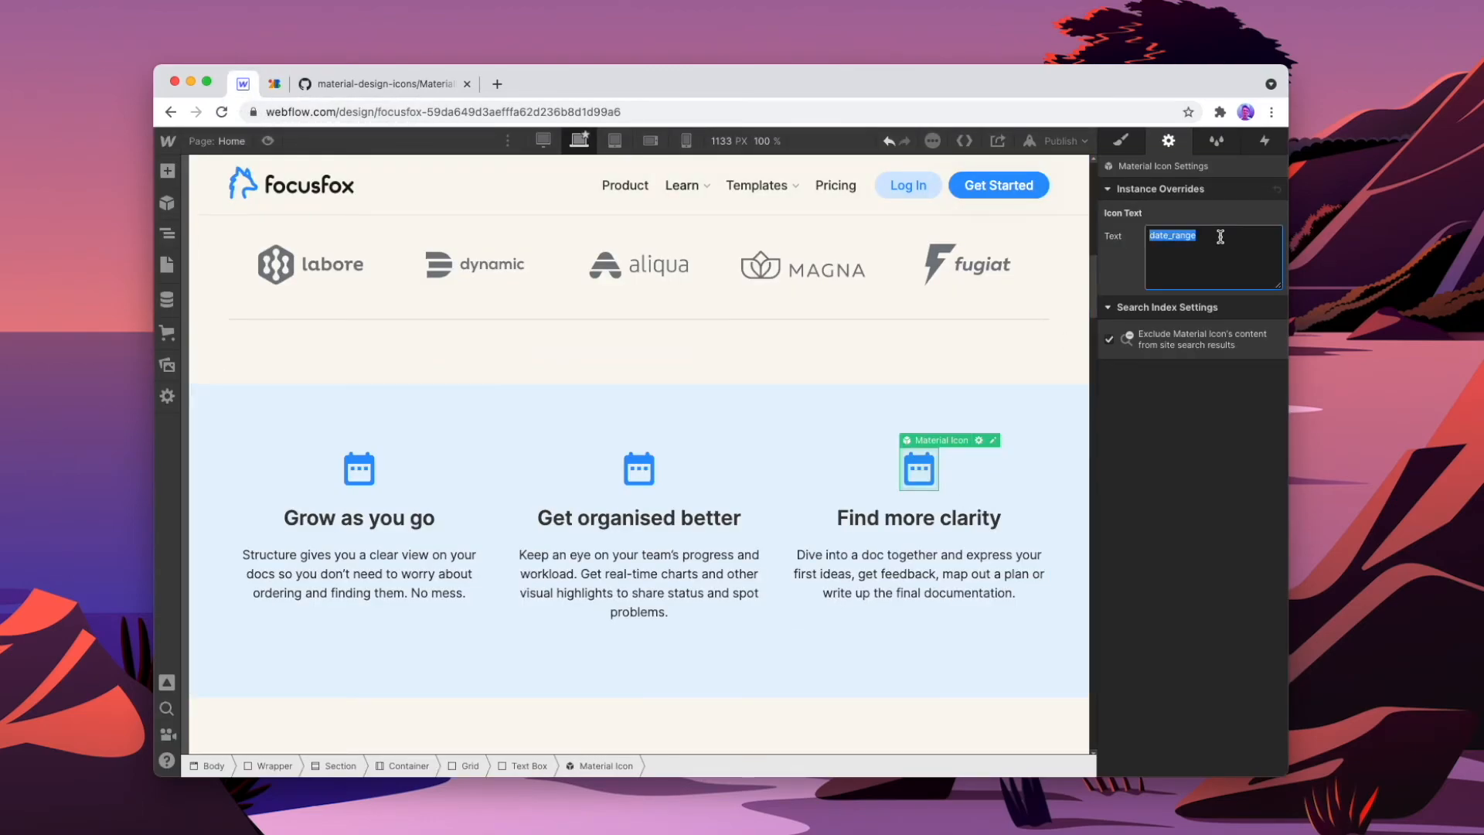
- Override the third icon text to account_balance_wallet and the second to explore
text(account_balance_wallet)
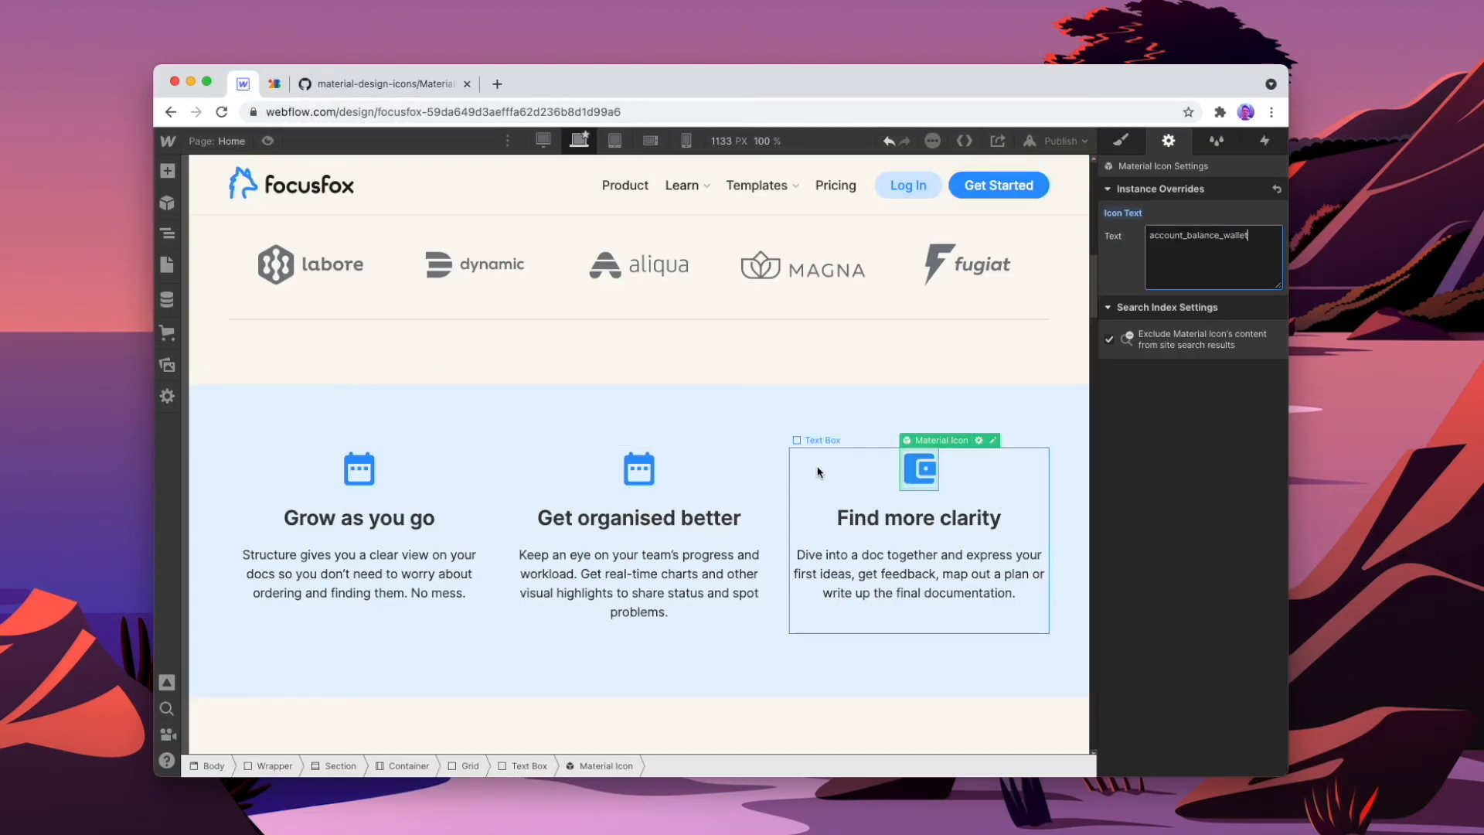
click(273, 84)
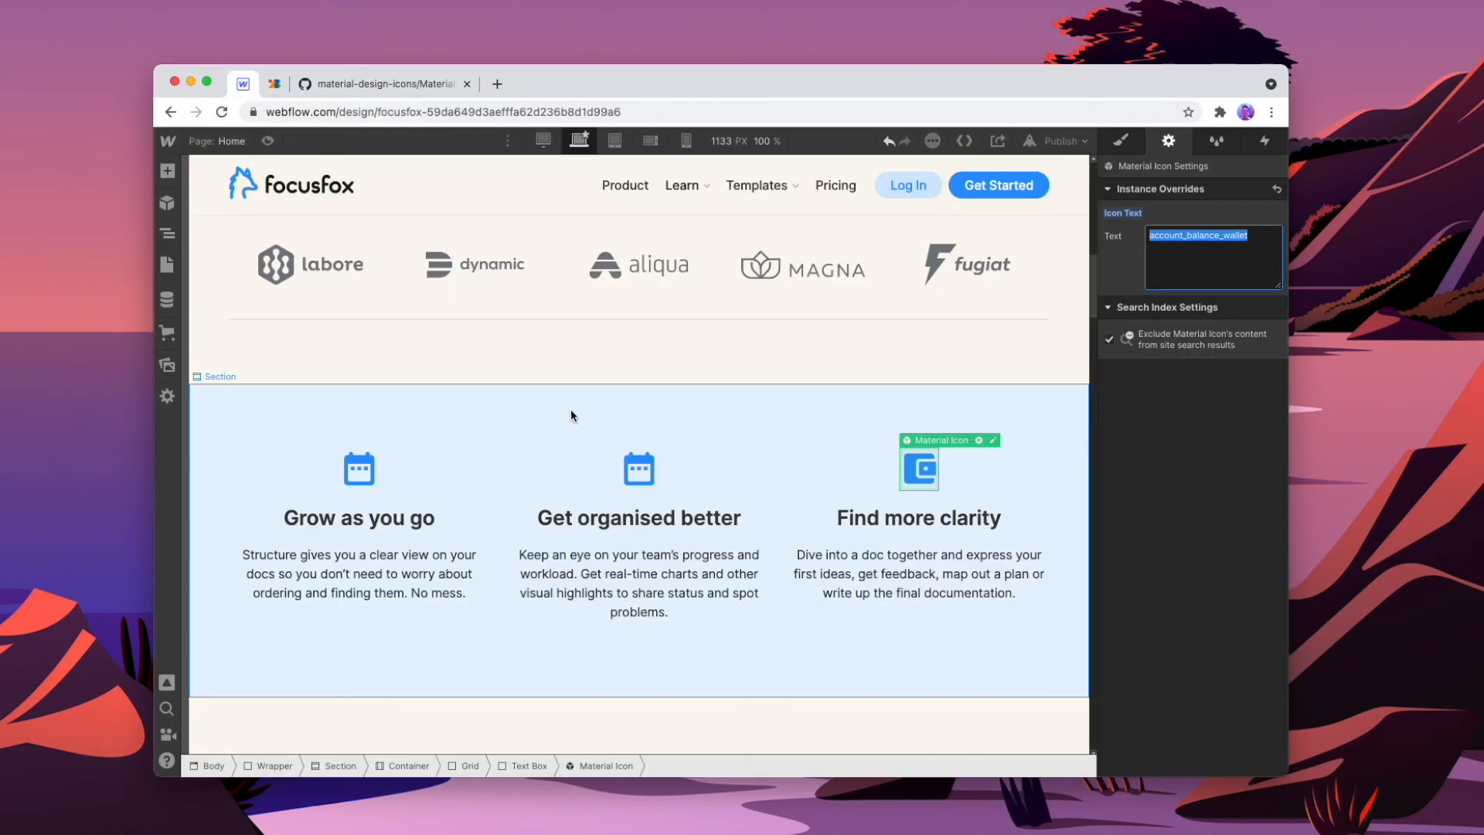
text(explore)
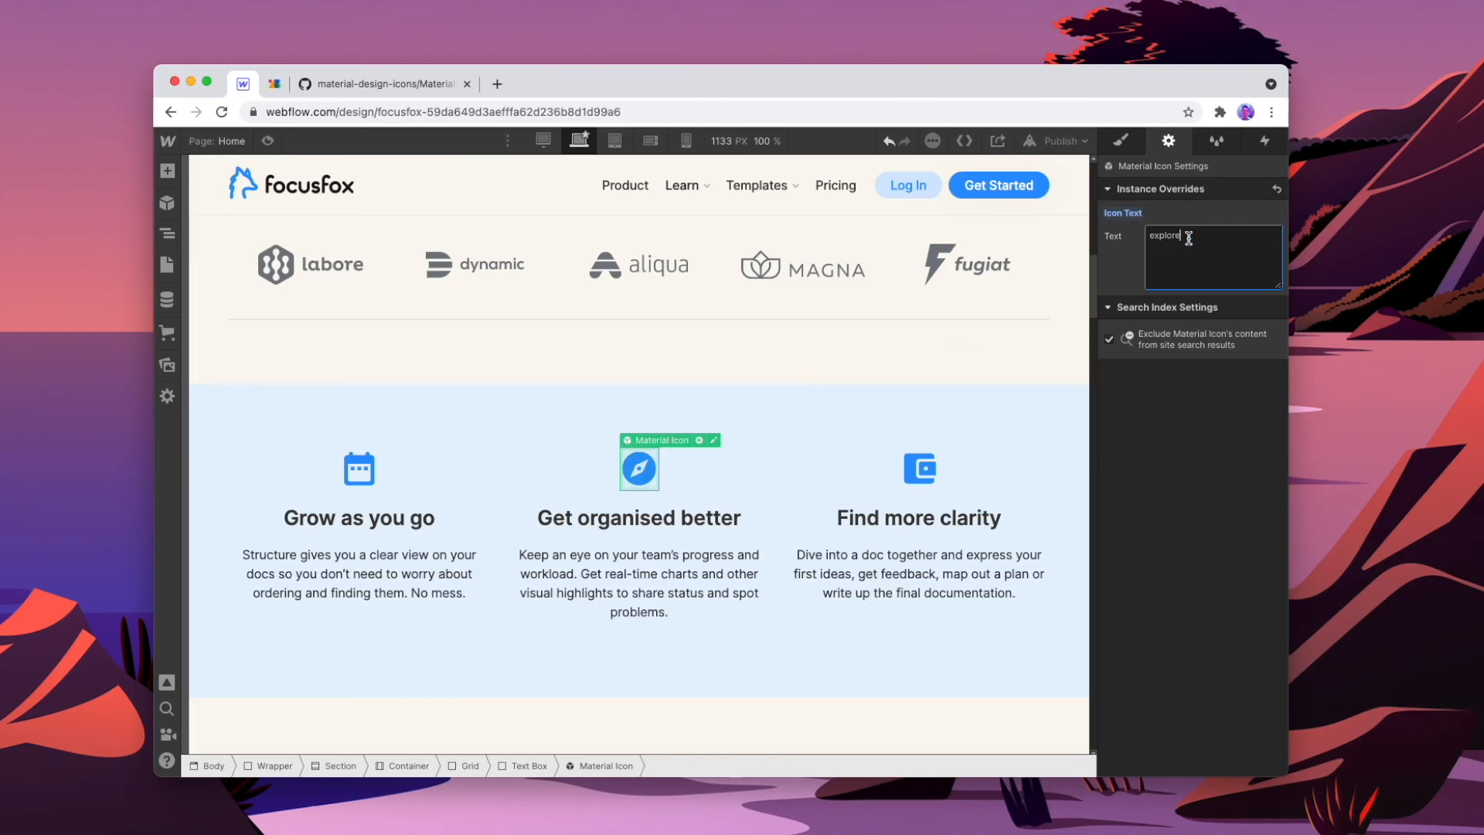